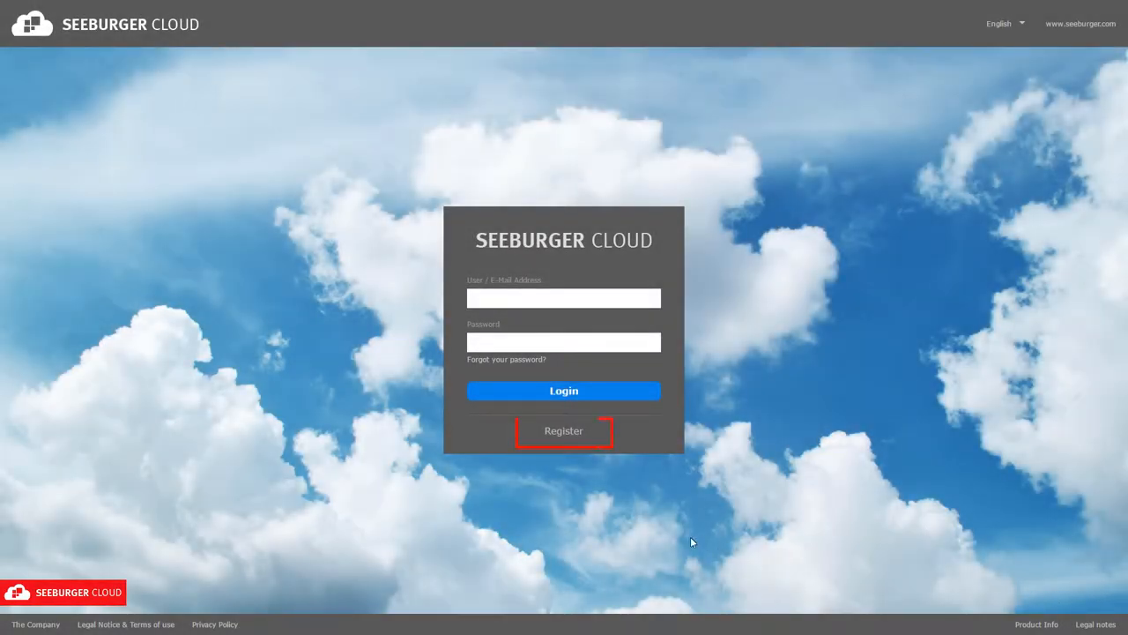
{"action": "mouse_move", "coordinate": [564, 434]}
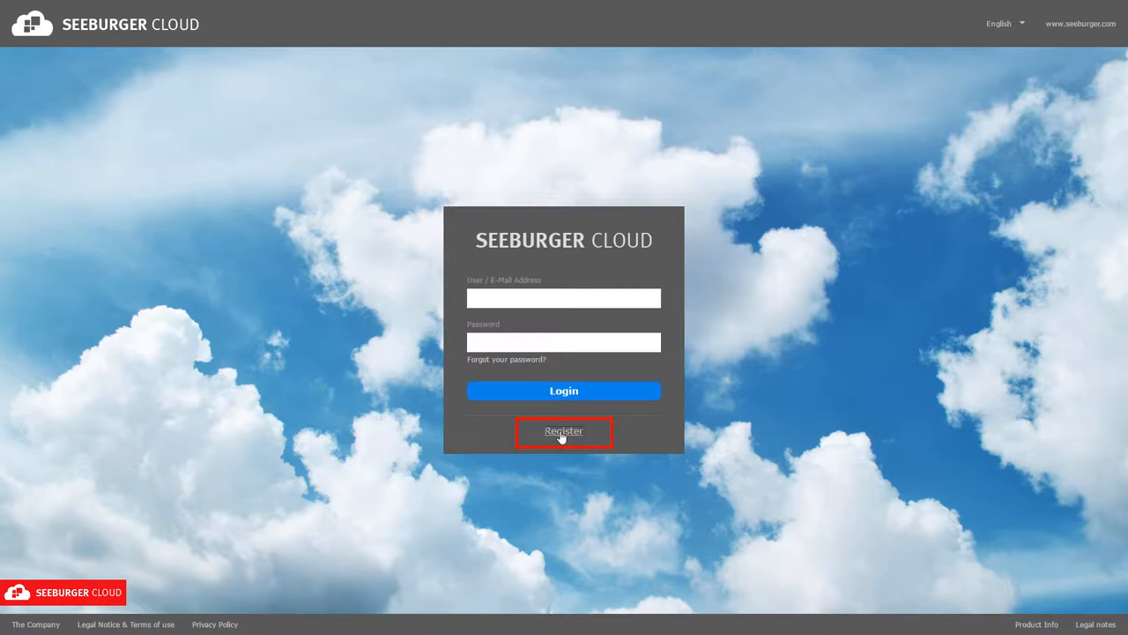
{"action": "left_click", "coordinate": [564, 430]}
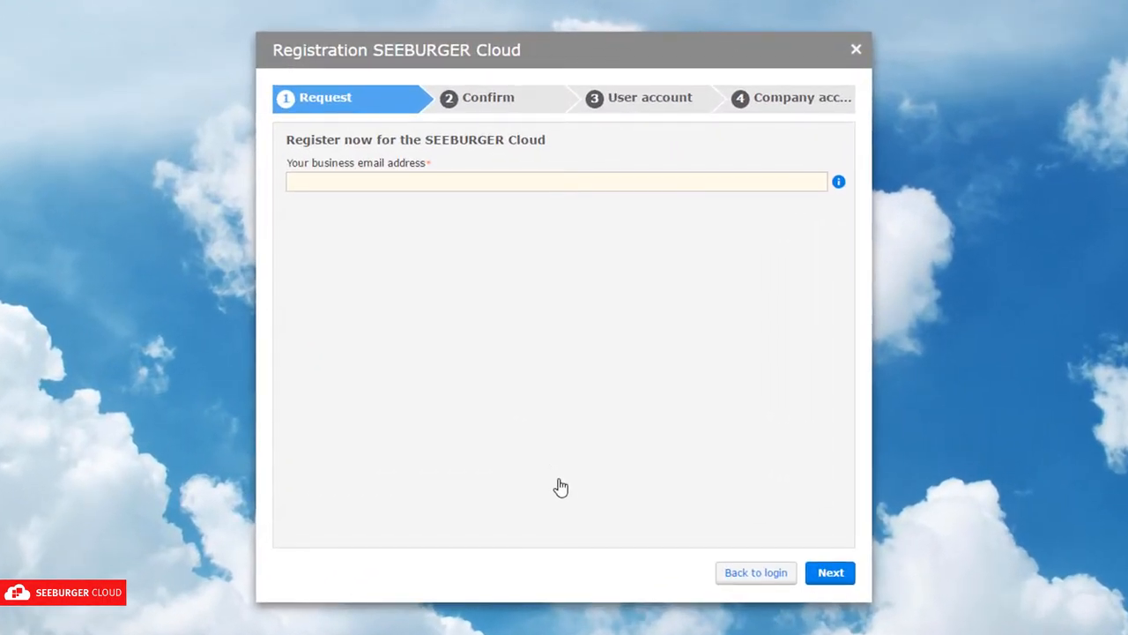
{"action": "mouse_move", "coordinate": [561, 361]}
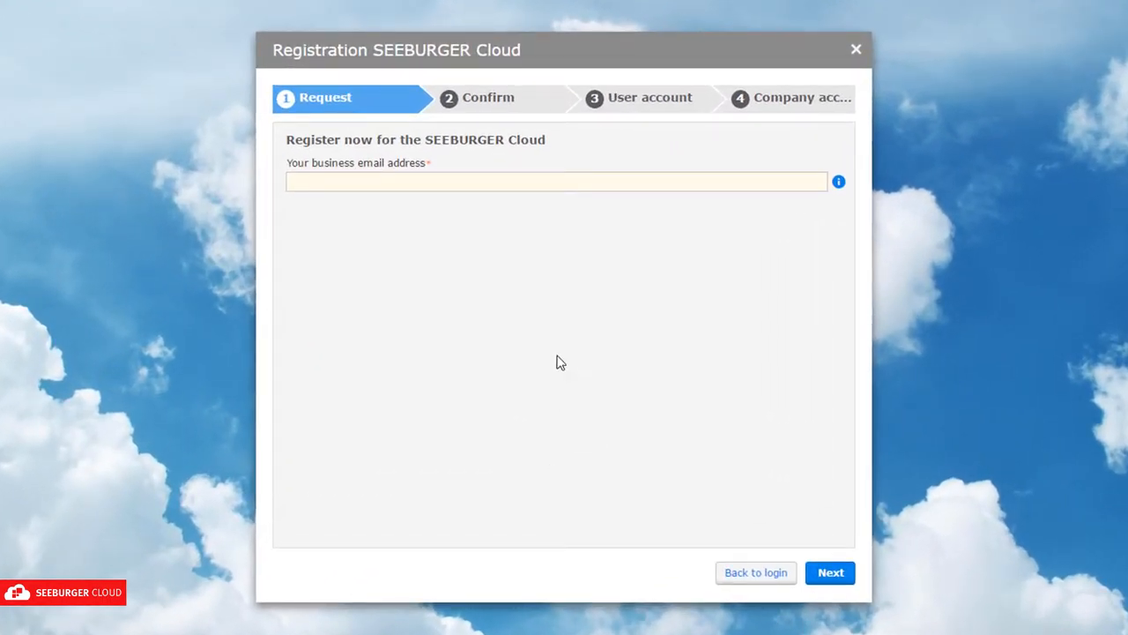
{"action": "left_click", "coordinate": [557, 179]}
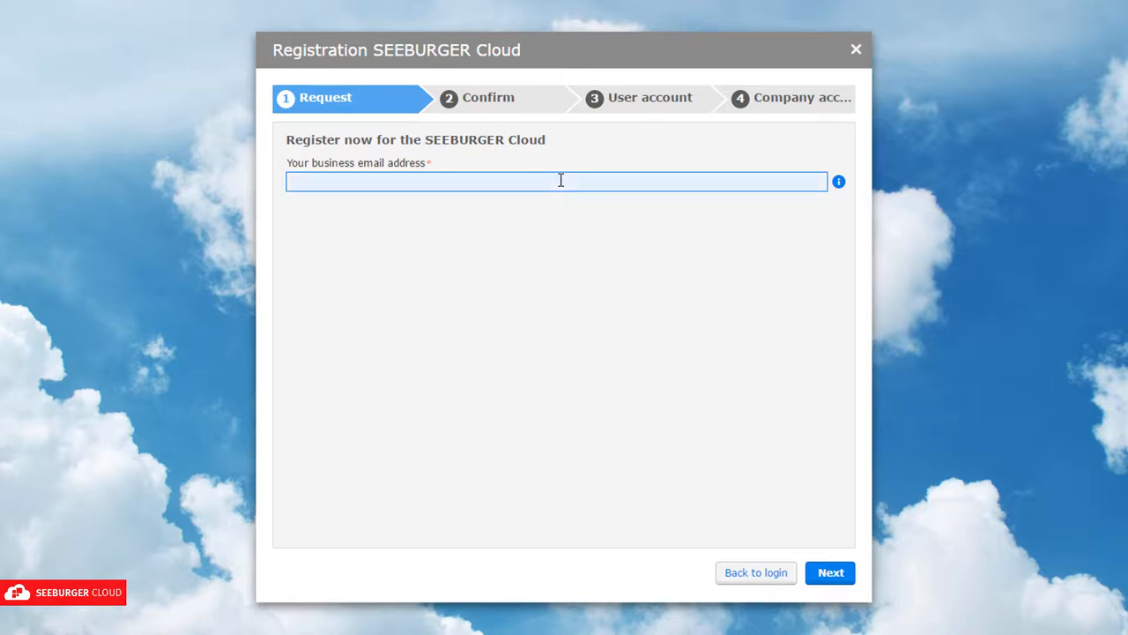
{"action": "type", "text": "johnsmith@smithsa"}
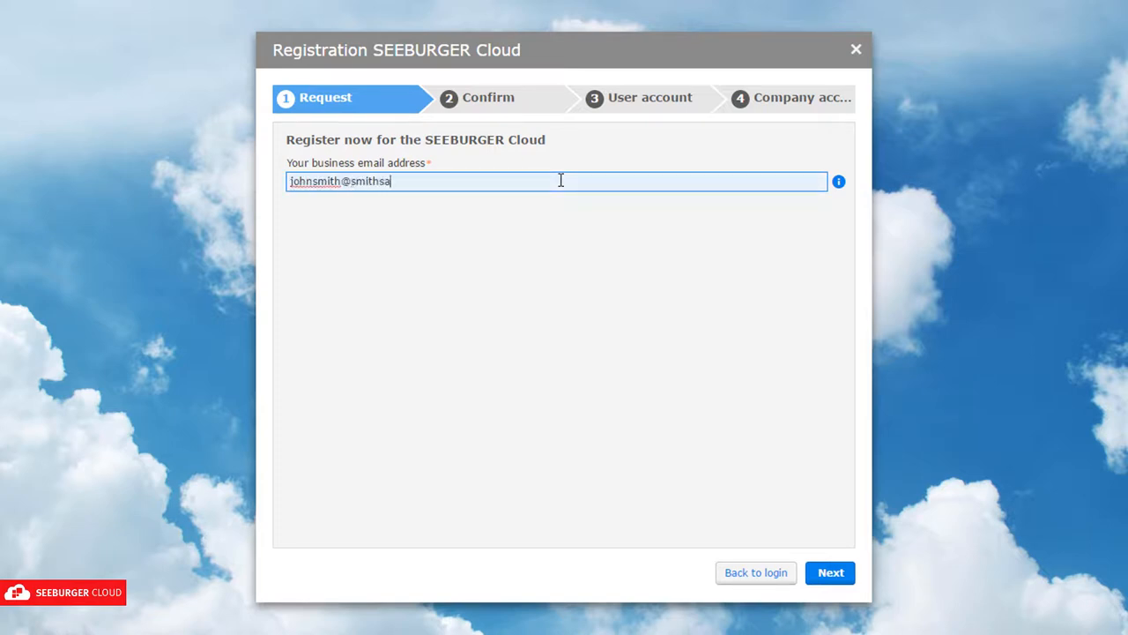
{"action": "type", "text": "mplecompany.com"}
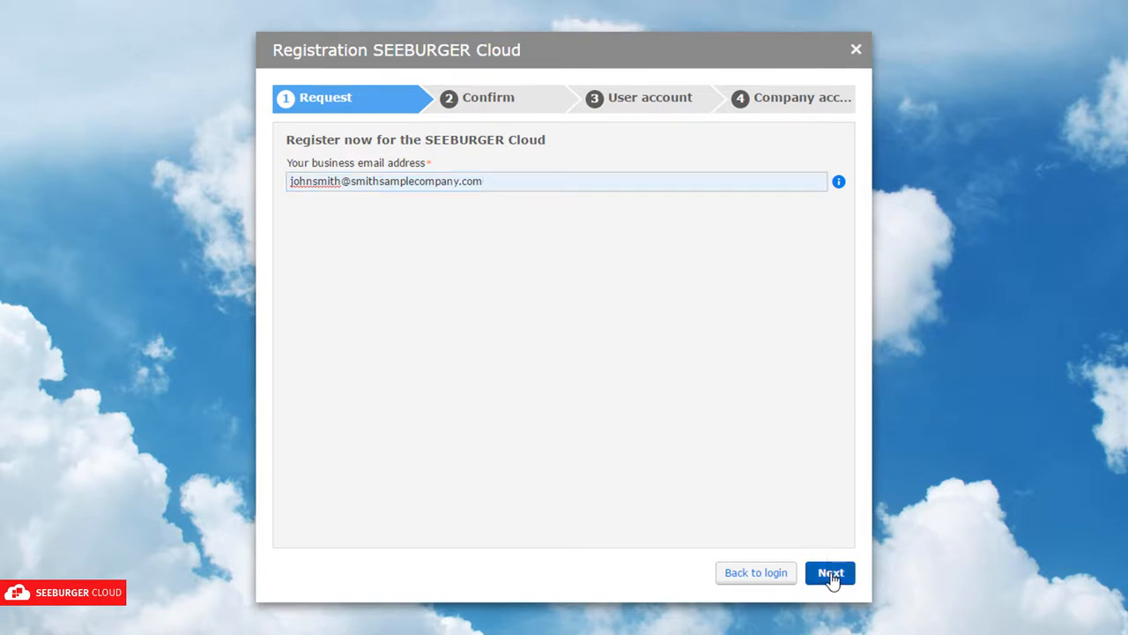
{"action": "left_click", "coordinate": [828, 571]}
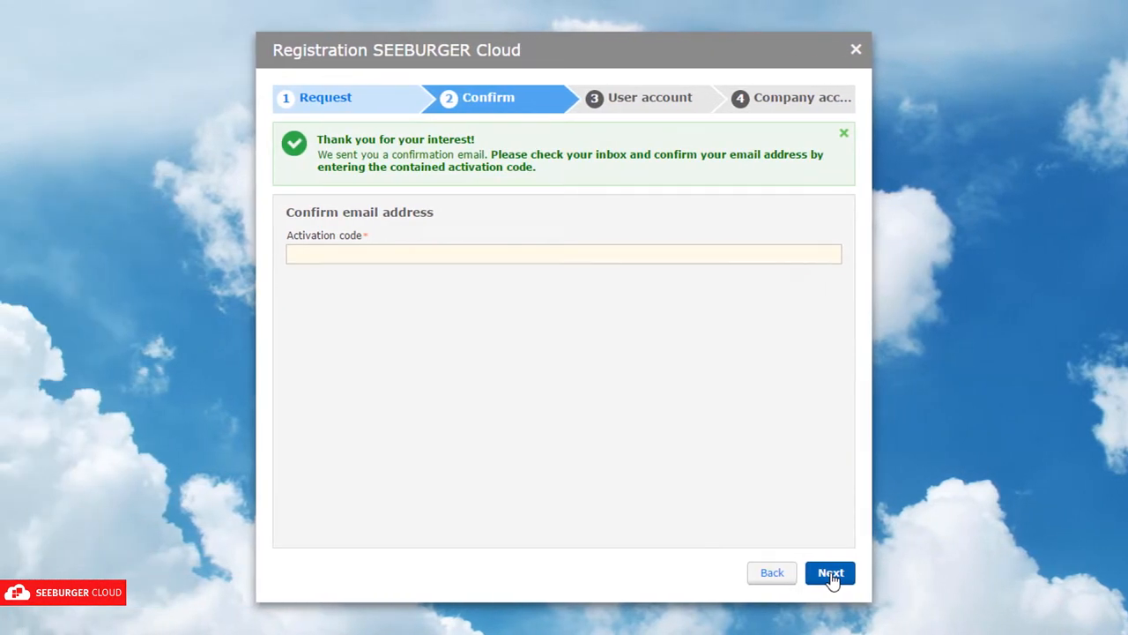
{"action": "left_click", "coordinate": [564, 254]}
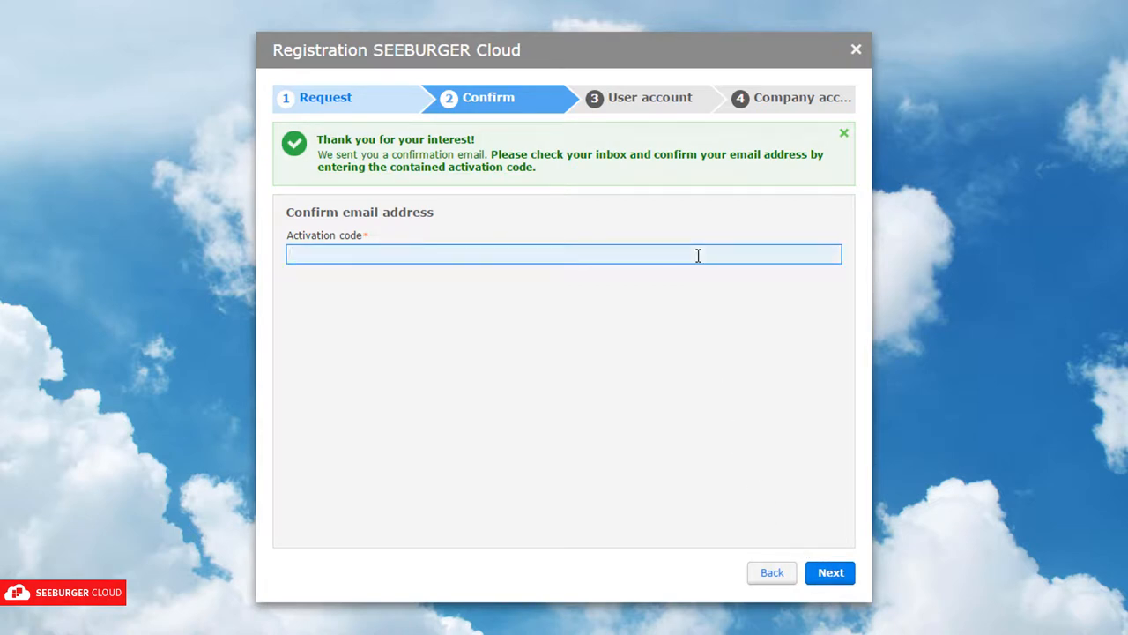
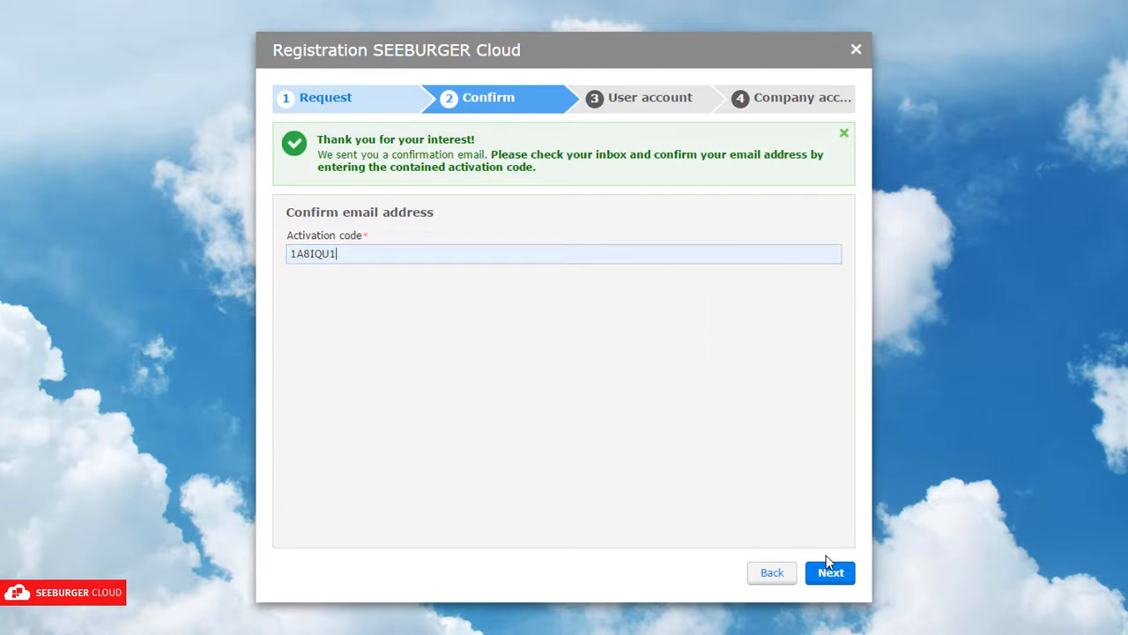
{"action": "left_click", "coordinate": [828, 571]}
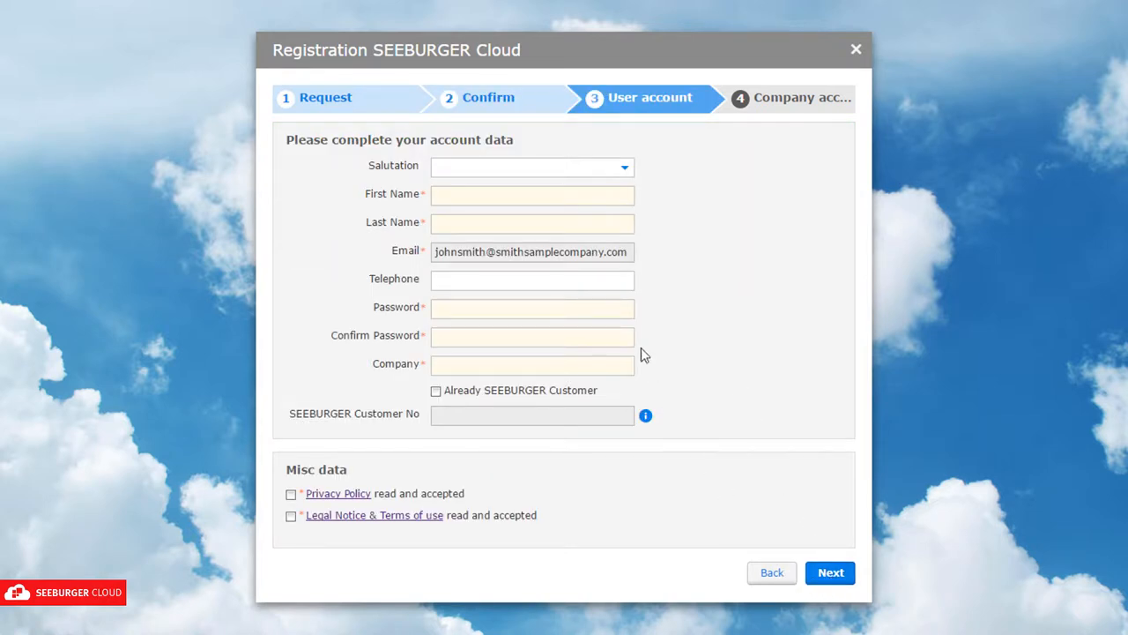
- Fill in account details for Smith Sam and accept the privacy policy and legal notice
{"action": "left_click", "coordinate": [532, 166]}
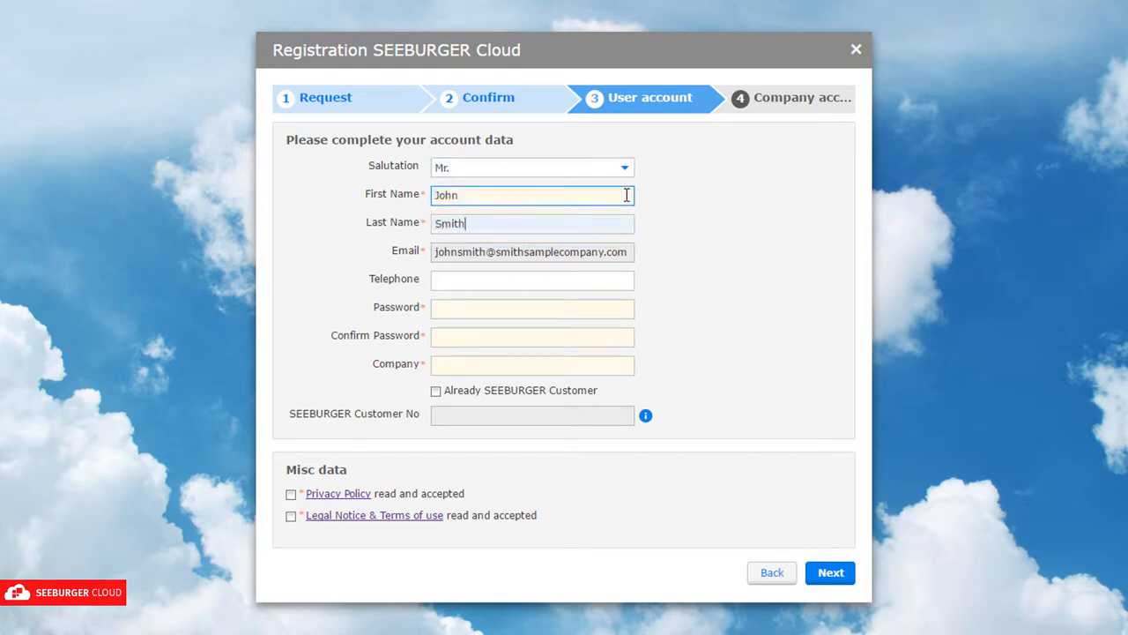
{"action": "type", "text": "Smith Sample Company"}
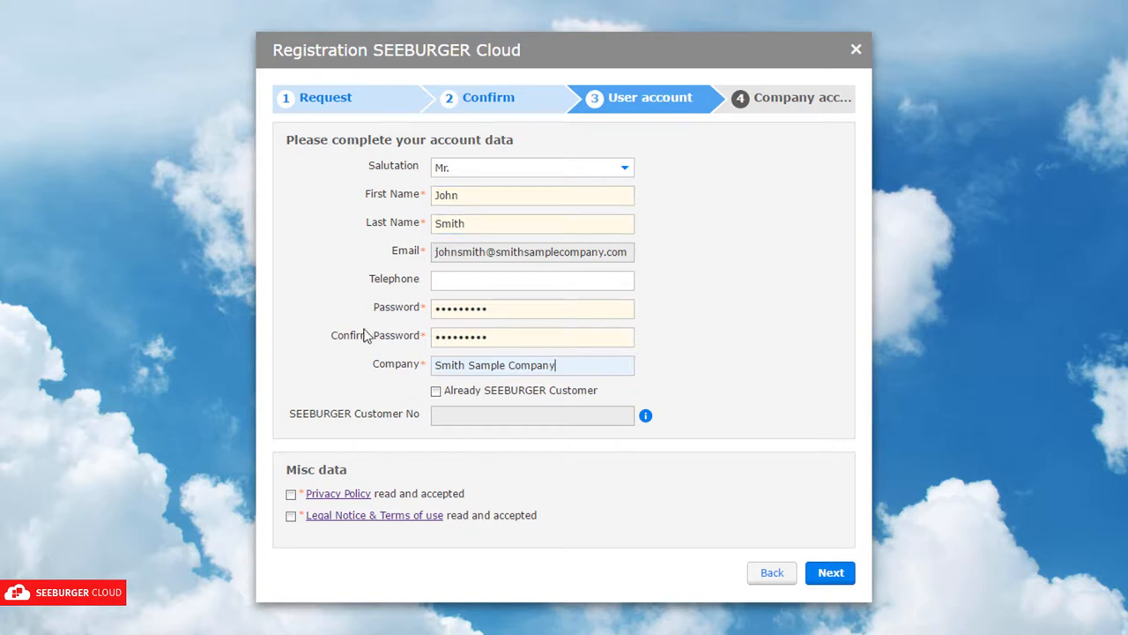
{"action": "left_click", "coordinate": [290, 514]}
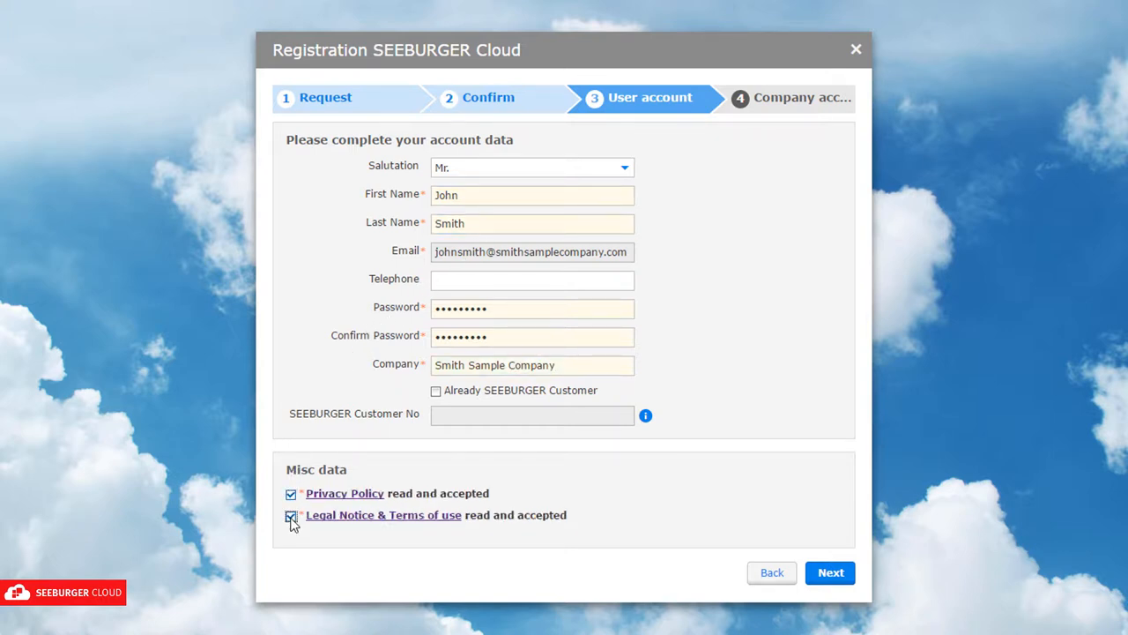
{"action": "left_click", "coordinate": [828, 571]}
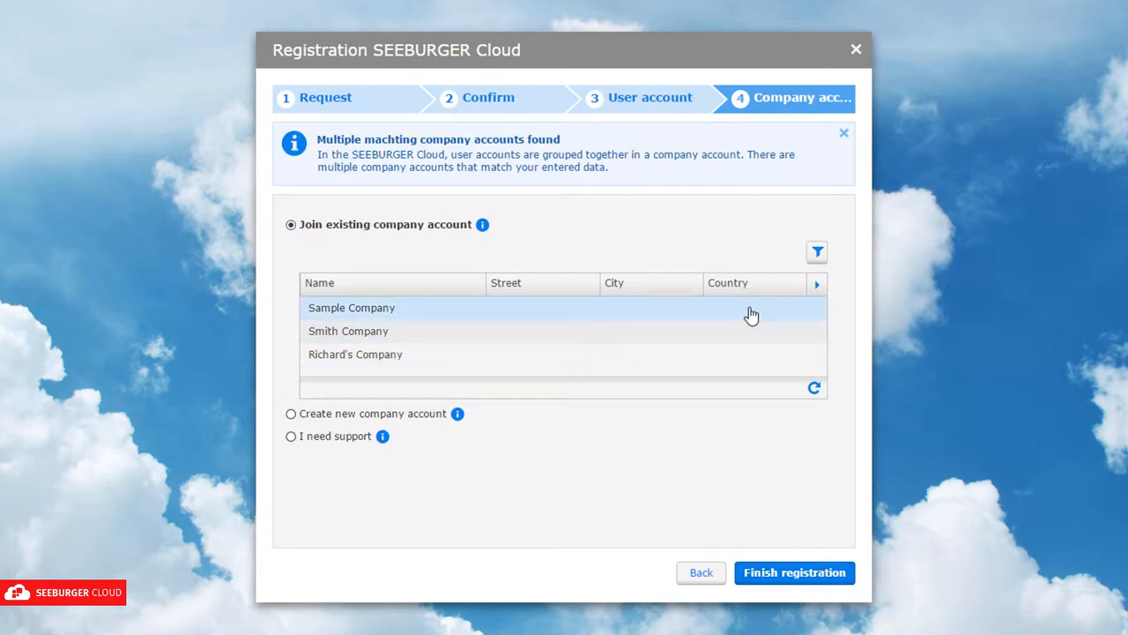
{"action": "mouse_move", "coordinate": [613, 326]}
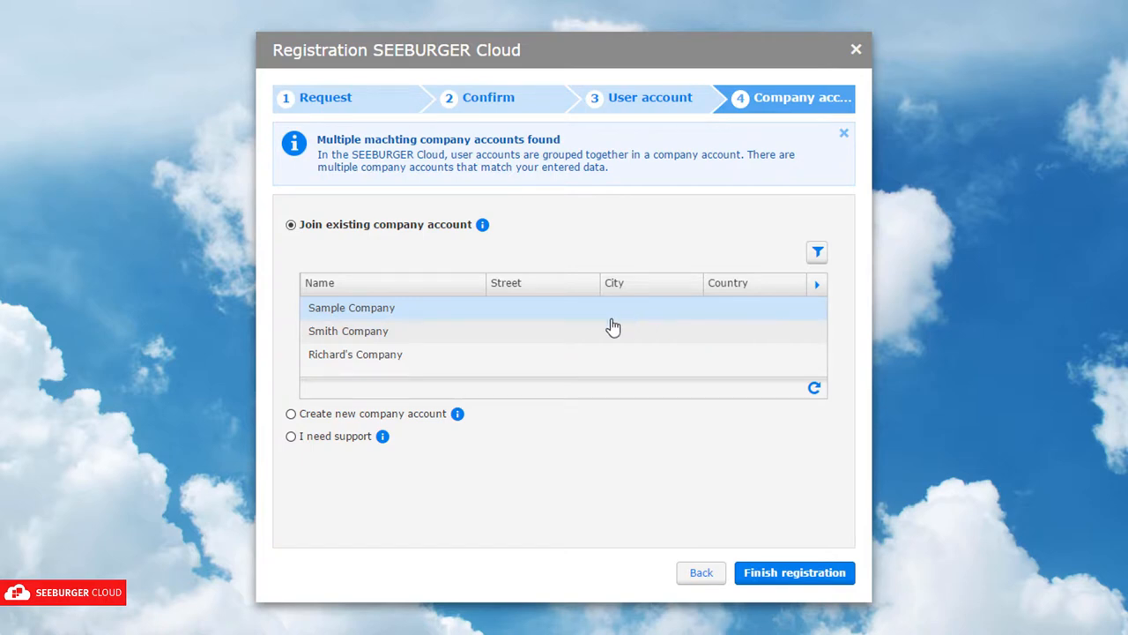
- Choose to create a new Smith Sample Company account and finish the registration
{"action": "left_click", "coordinate": [291, 413]}
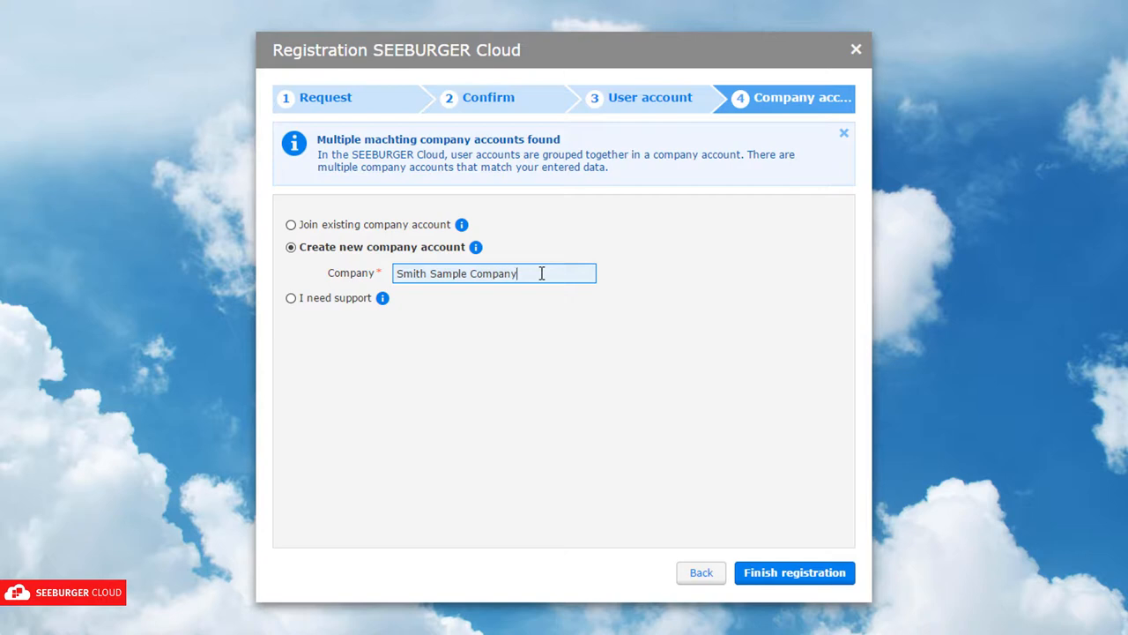
{"action": "mouse_move", "coordinate": [418, 271]}
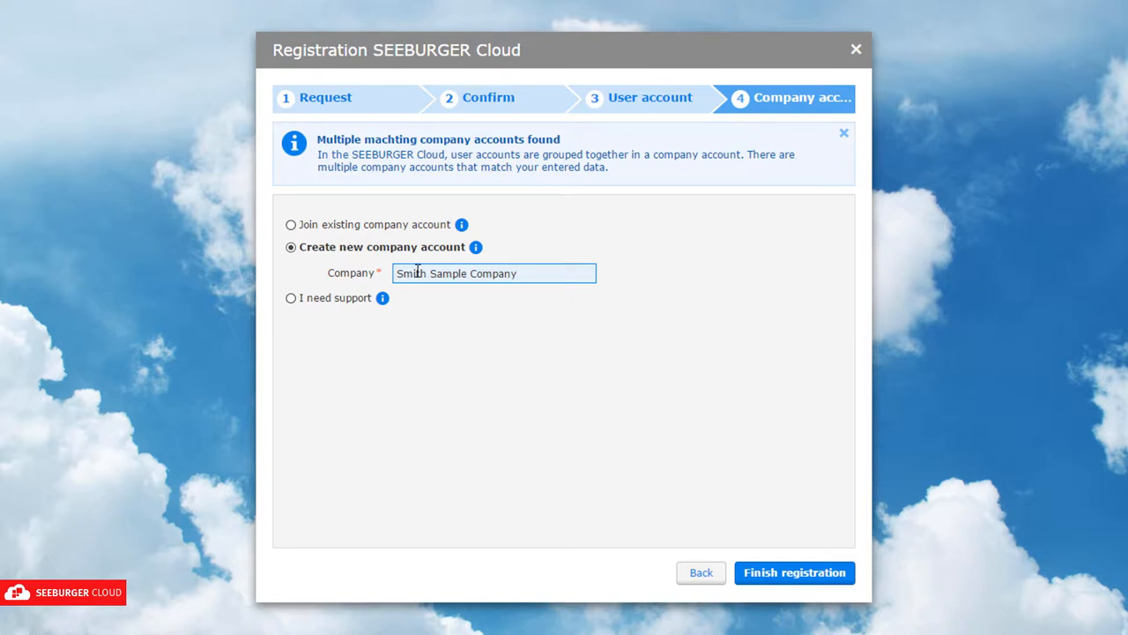
{"action": "left_click", "coordinate": [291, 296]}
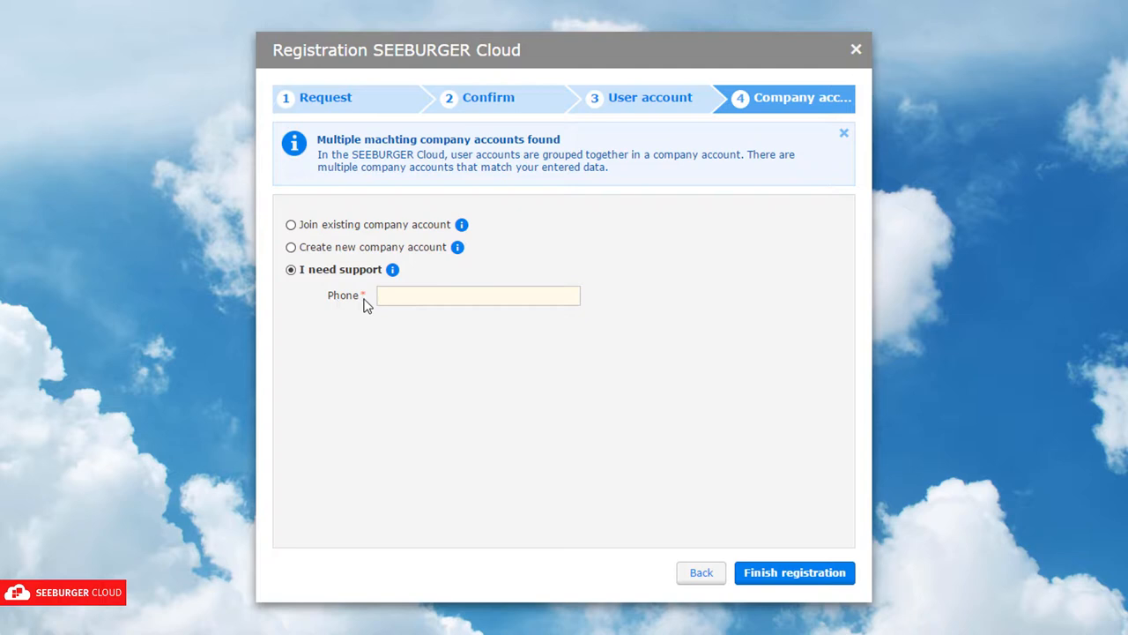
{"action": "left_click", "coordinate": [478, 296]}
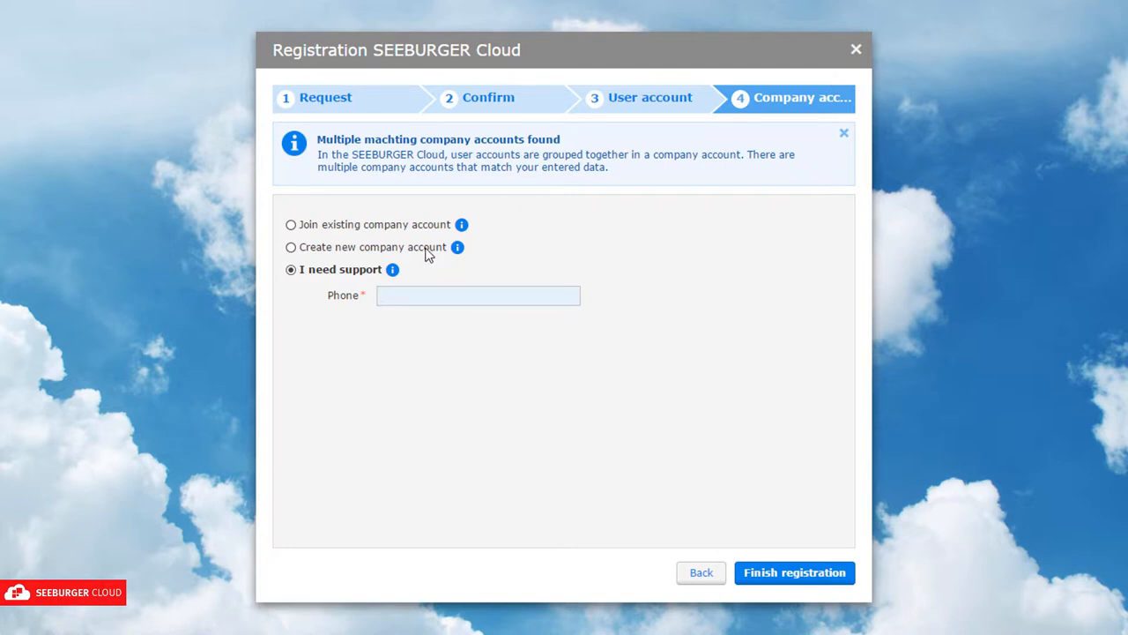
{"action": "left_click", "coordinate": [291, 247]}
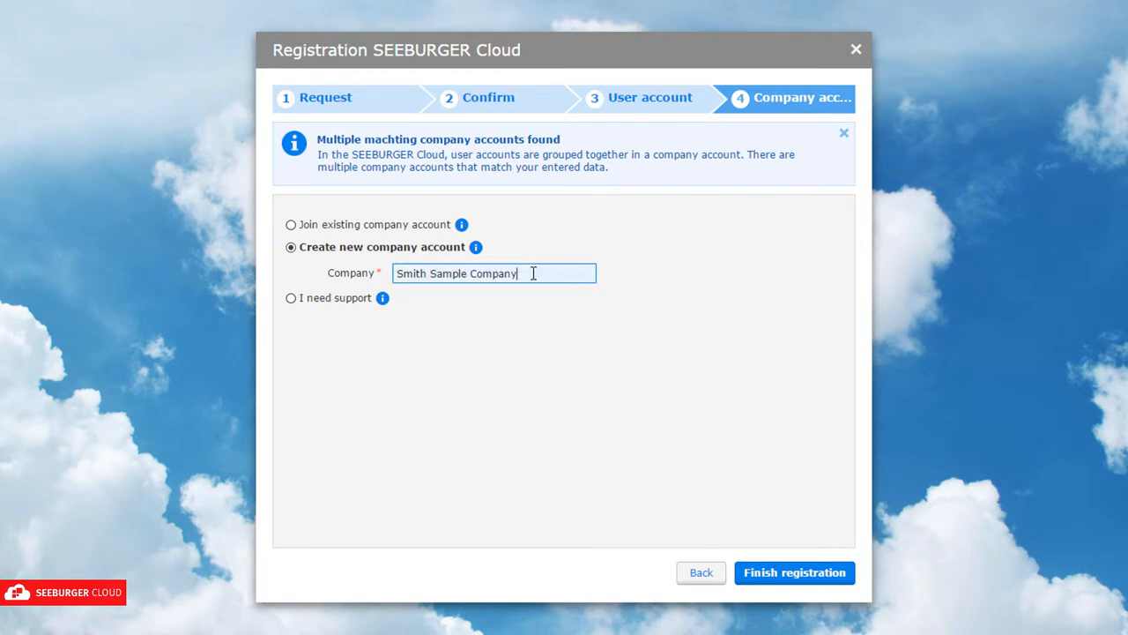
{"action": "mouse_move", "coordinate": [777, 552]}
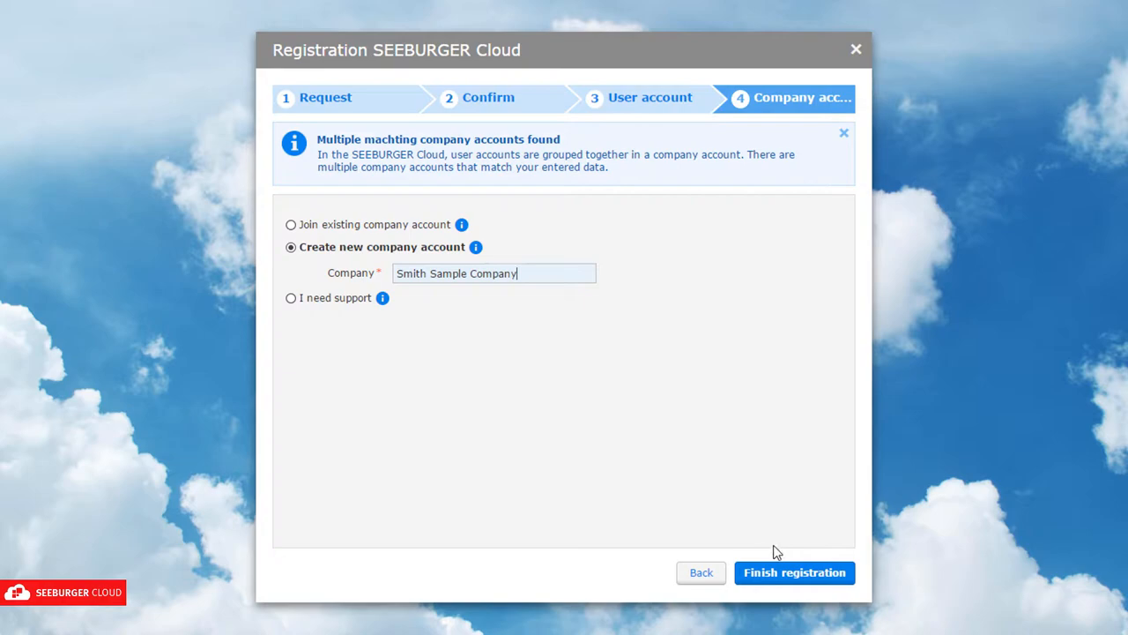
{"action": "left_click", "coordinate": [793, 571]}
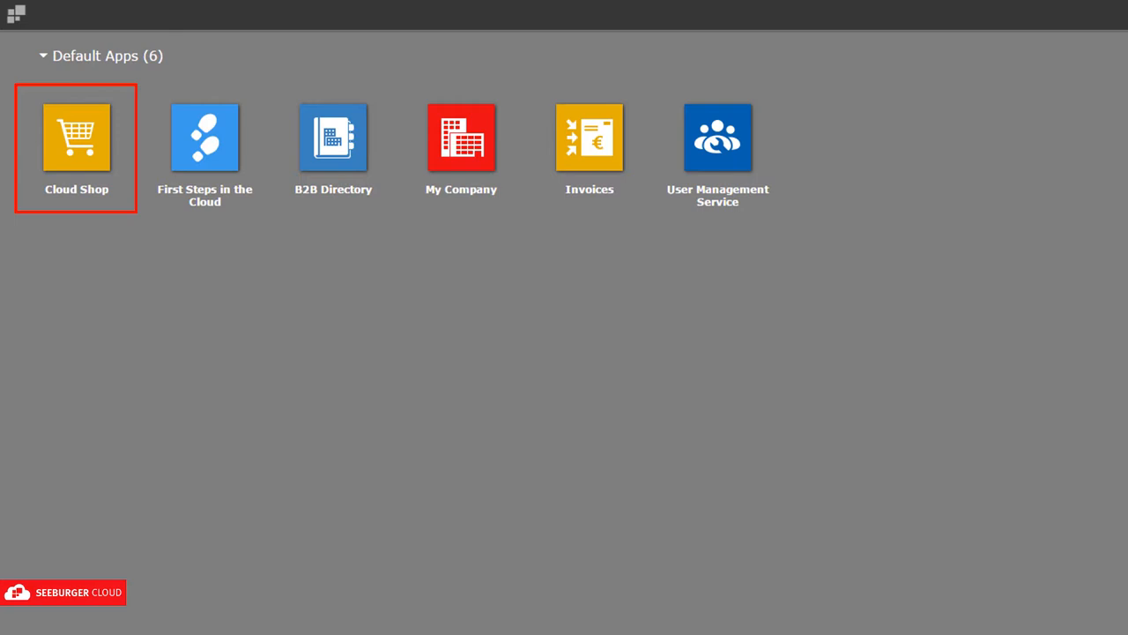
{"action": "mouse_move", "coordinate": [146, 444]}
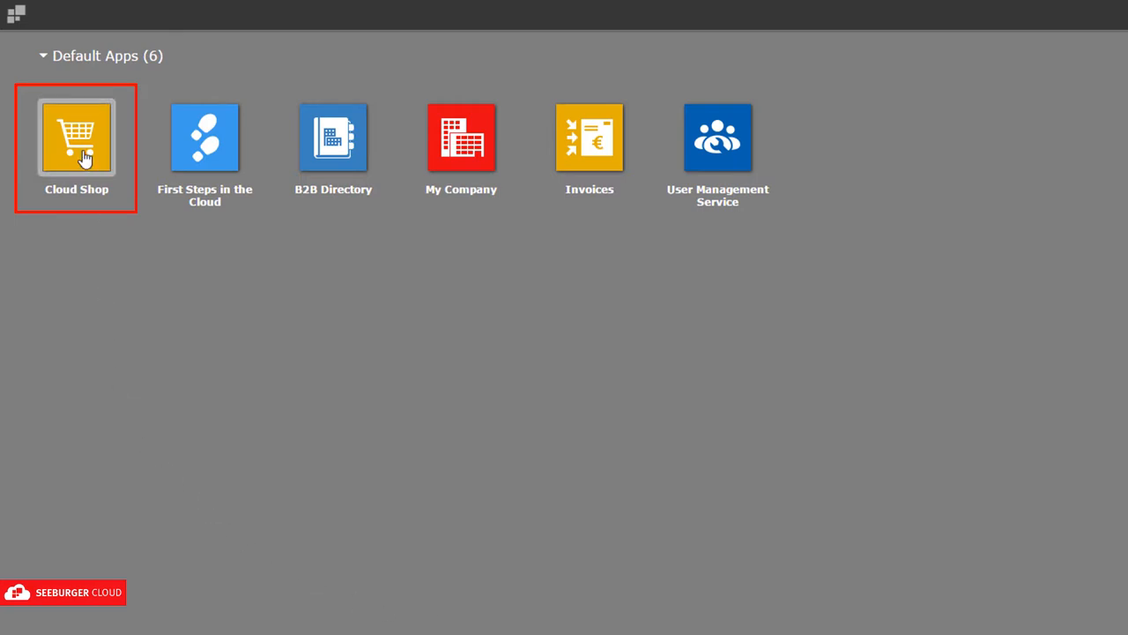
- Open the Community Survey service page from Cloud Shop's B2B Management section
{"action": "left_click", "coordinate": [76, 138]}
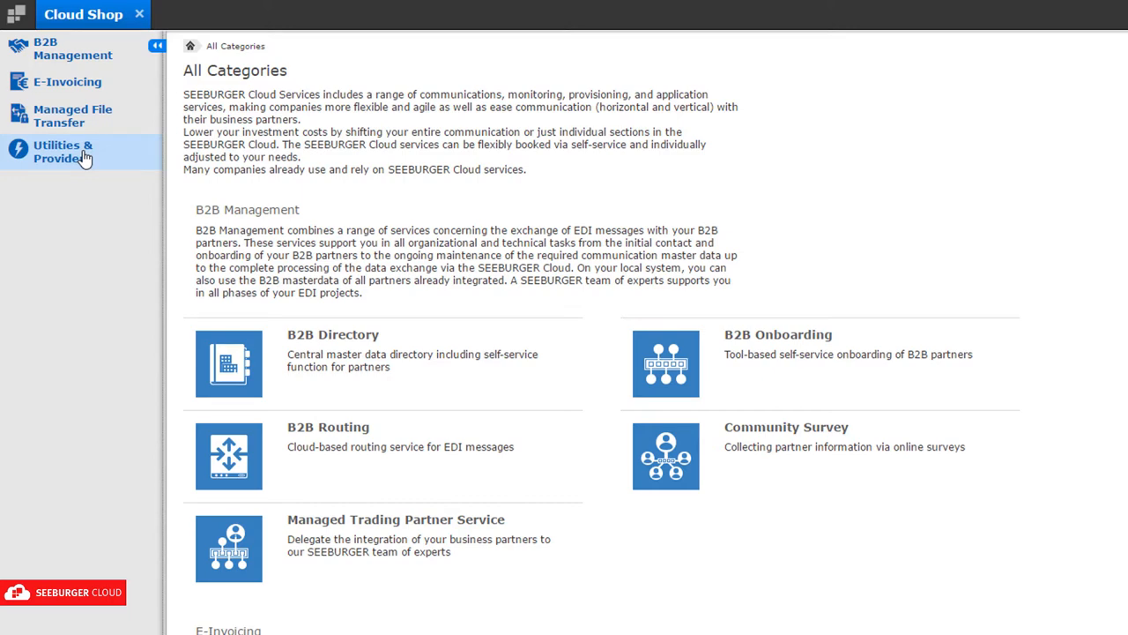
{"action": "mouse_move", "coordinate": [85, 81]}
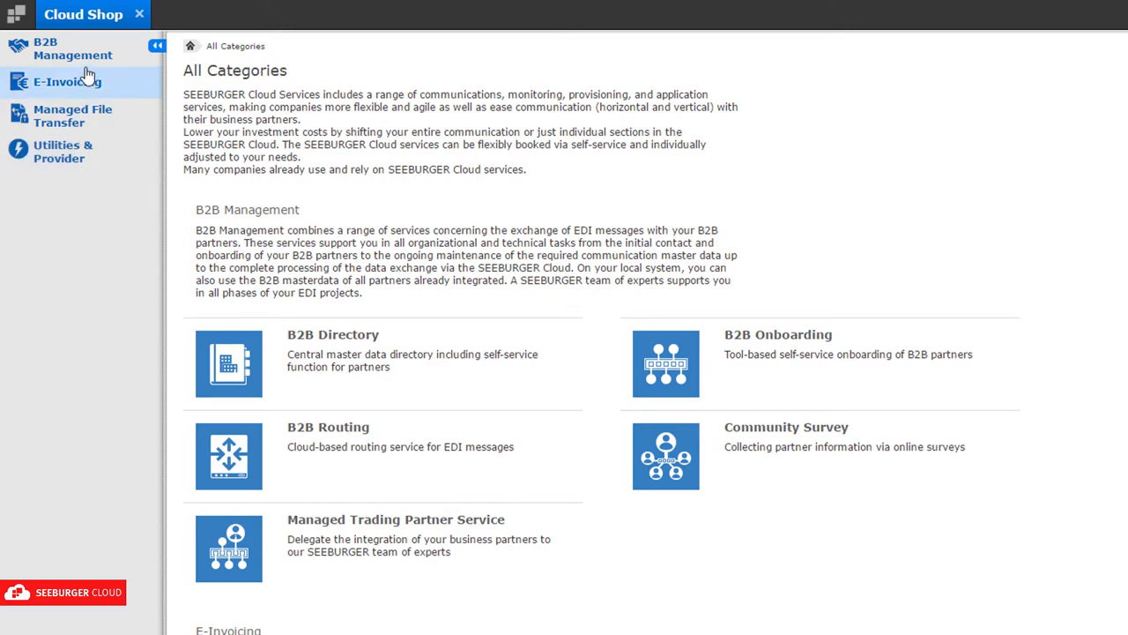
{"action": "left_click", "coordinate": [73, 49]}
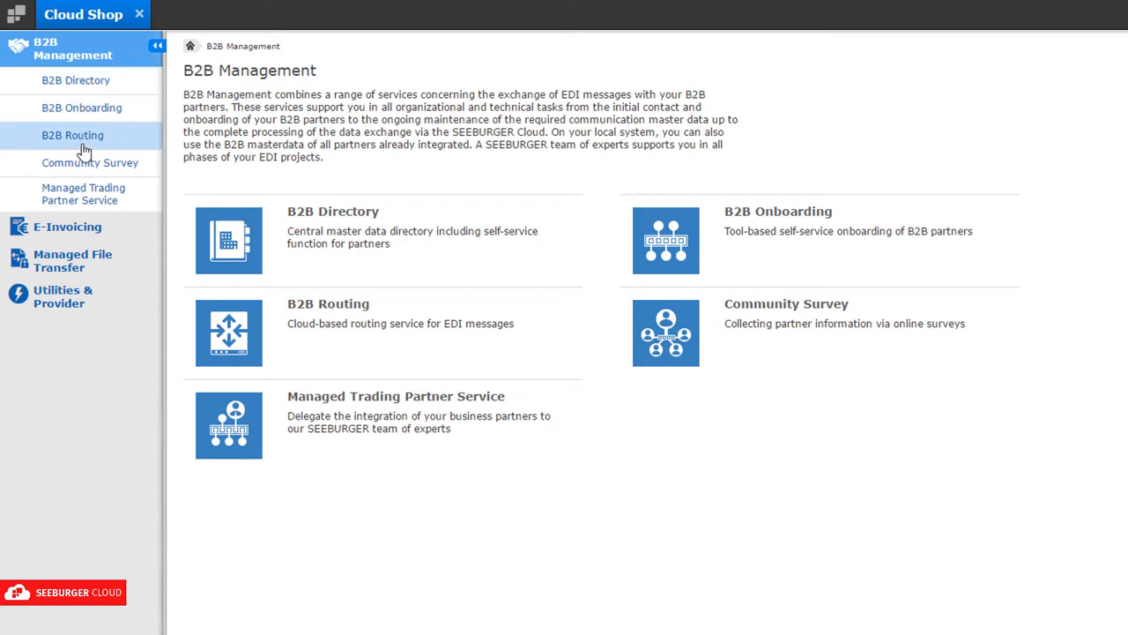
{"action": "left_click", "coordinate": [90, 163]}
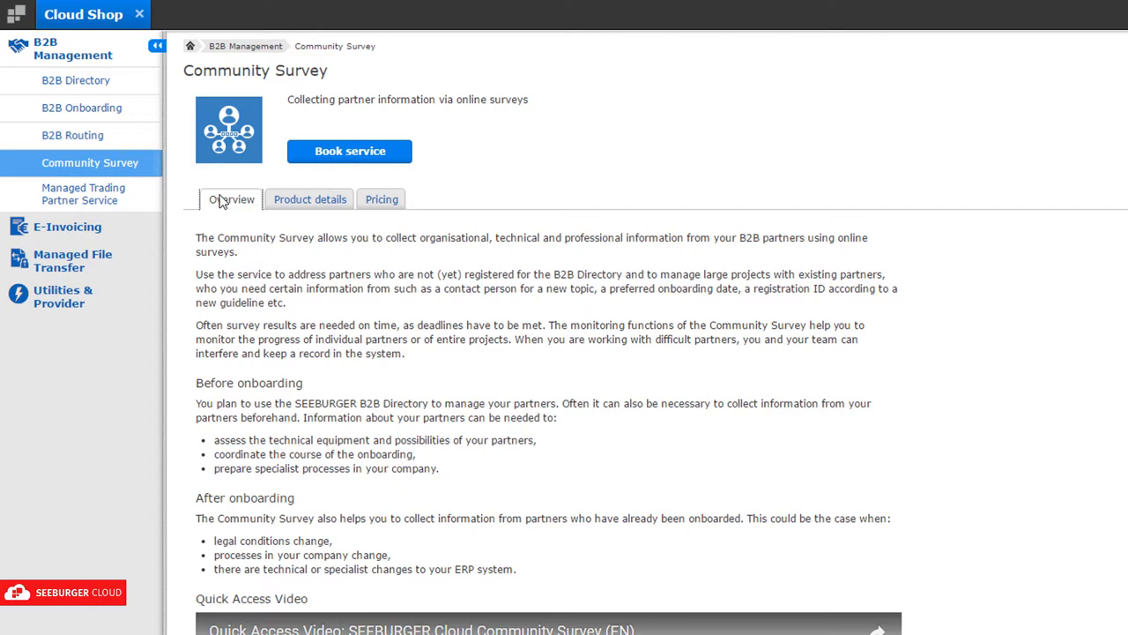
- Review the Community Survey product details and its Test, Standard and Business pricing
{"action": "left_click", "coordinate": [310, 198]}
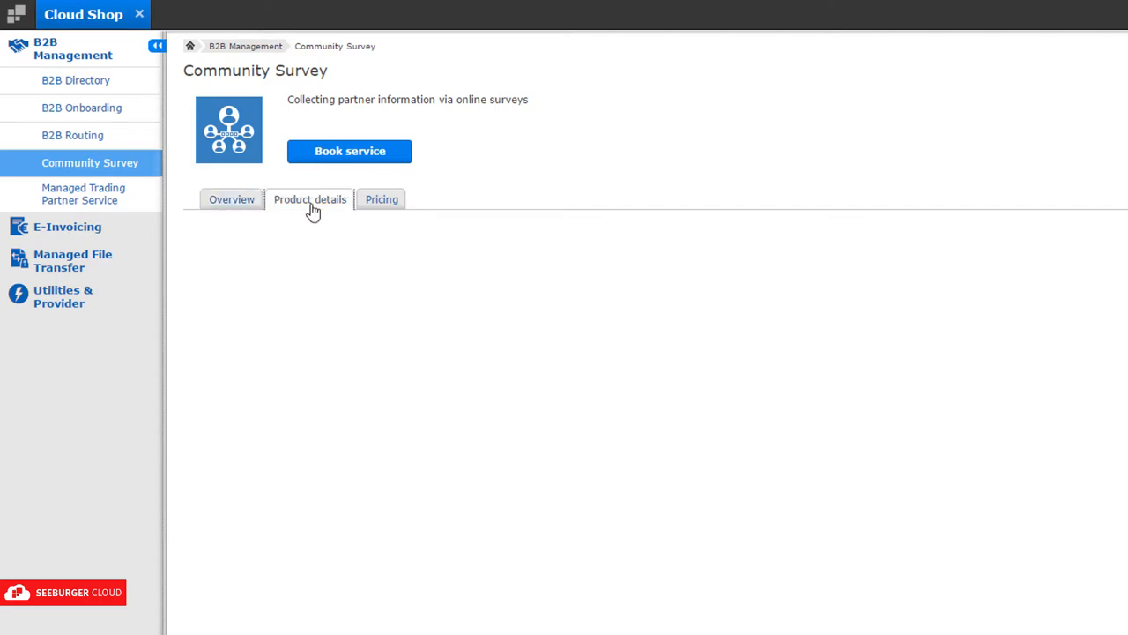
{"action": "left_click", "coordinate": [310, 198]}
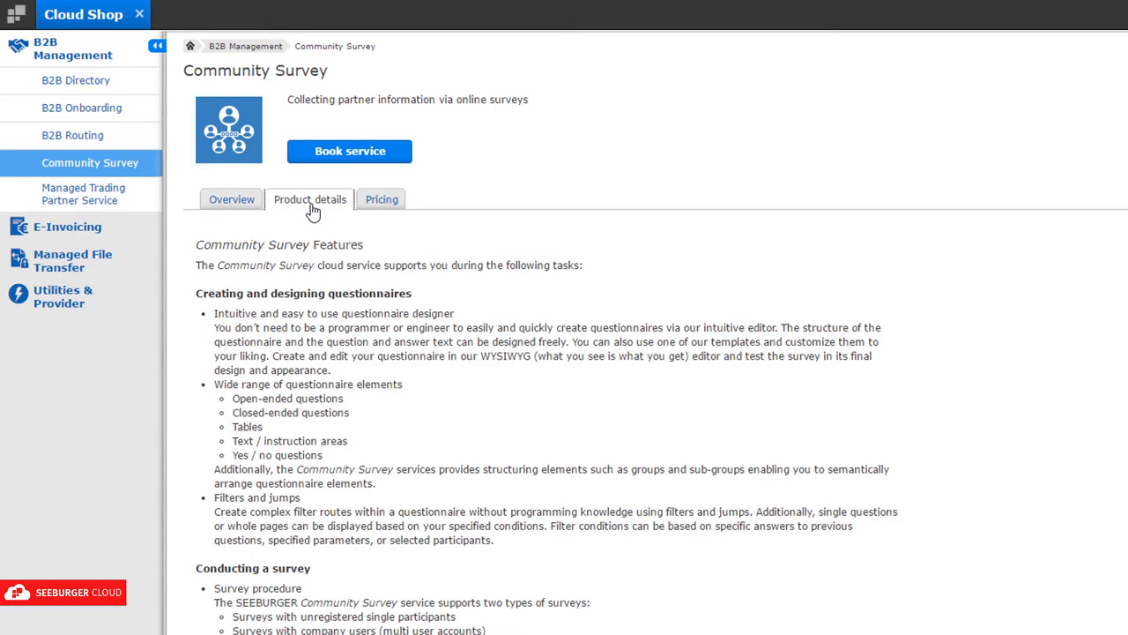
{"action": "mouse_move", "coordinate": [325, 213]}
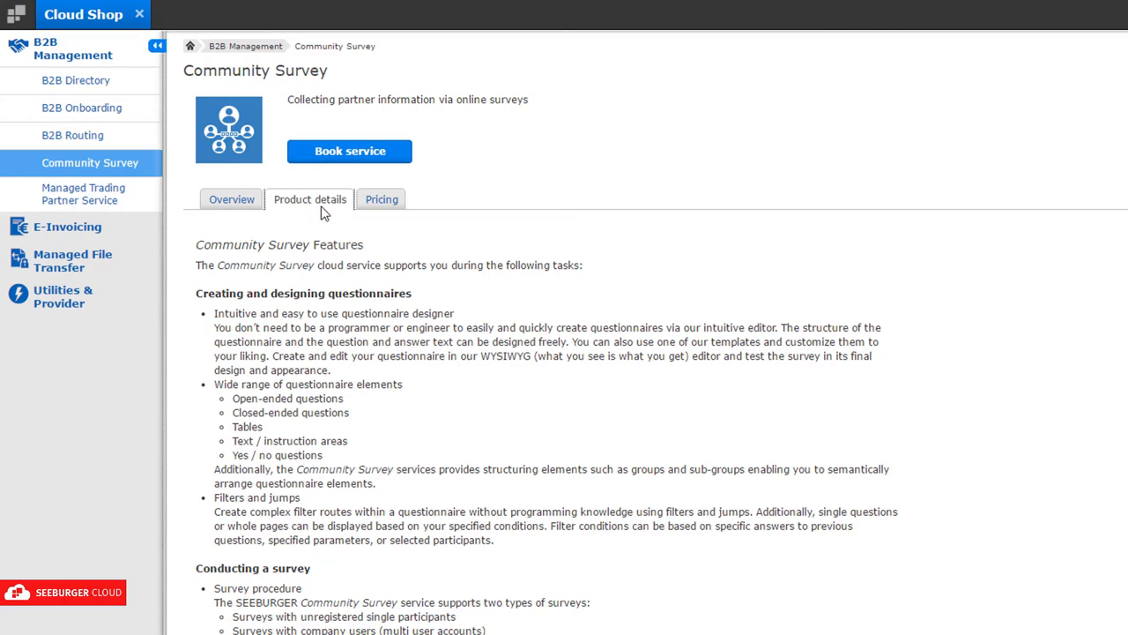
{"action": "left_click", "coordinate": [381, 198]}
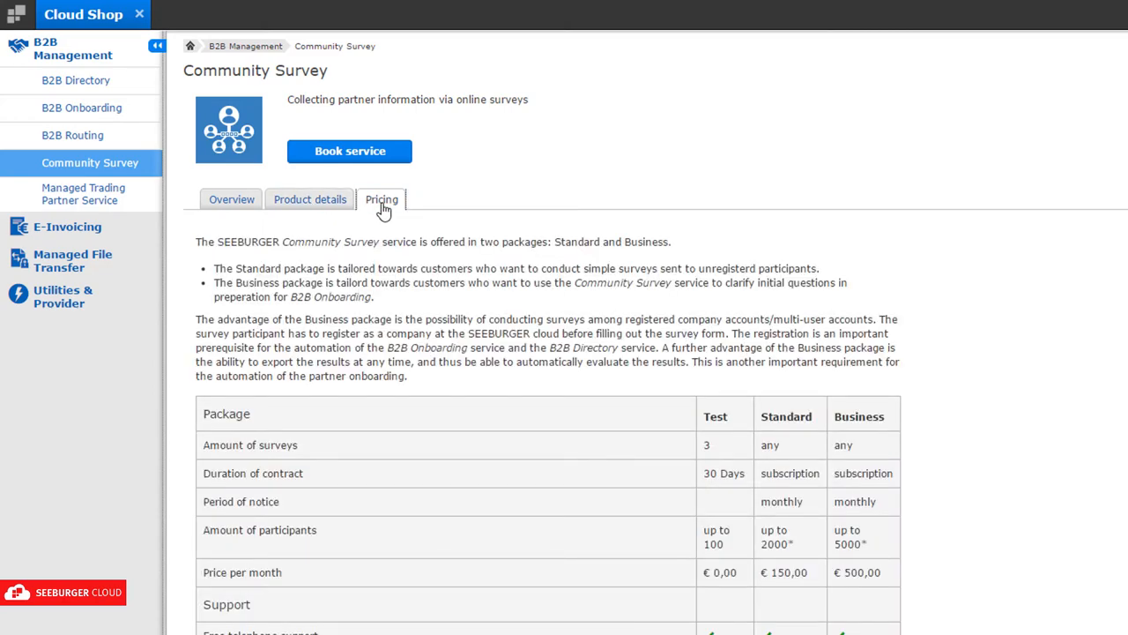
{"action": "mouse_move", "coordinate": [353, 180]}
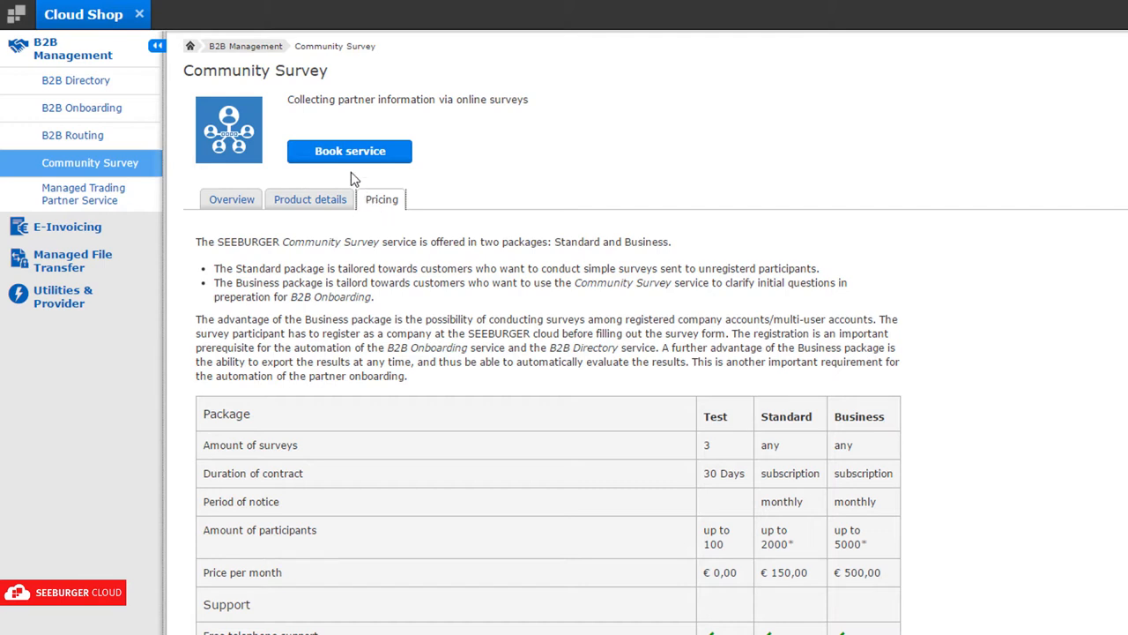
{"action": "mouse_move", "coordinate": [349, 159]}
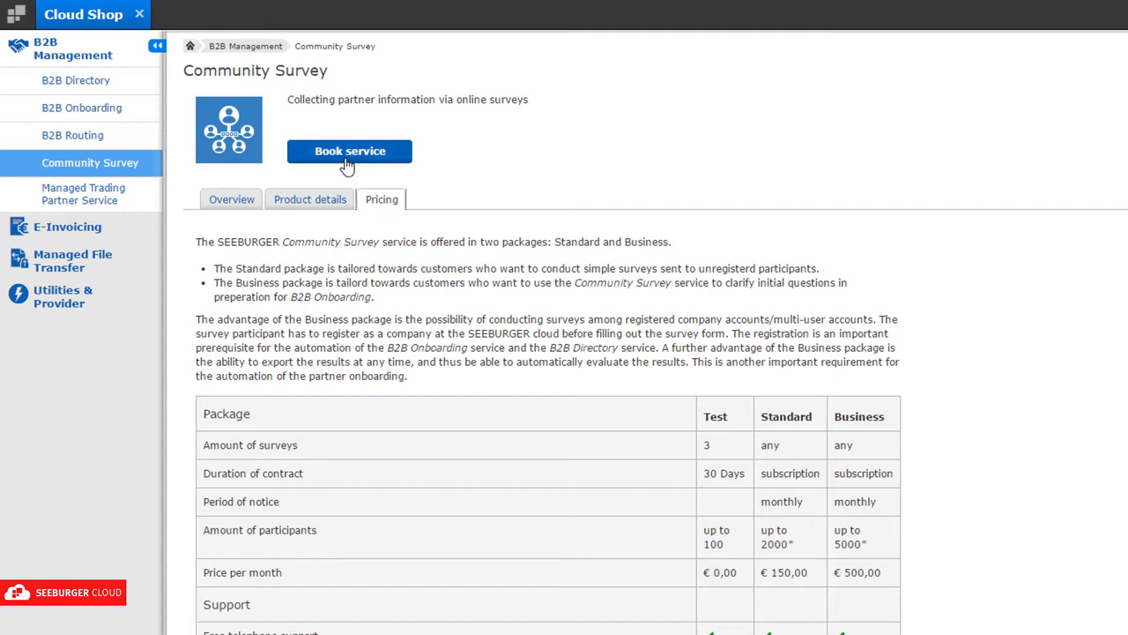
- Book the Standard package and enter the billing street address Sample Street 12
{"action": "left_click", "coordinate": [349, 151]}
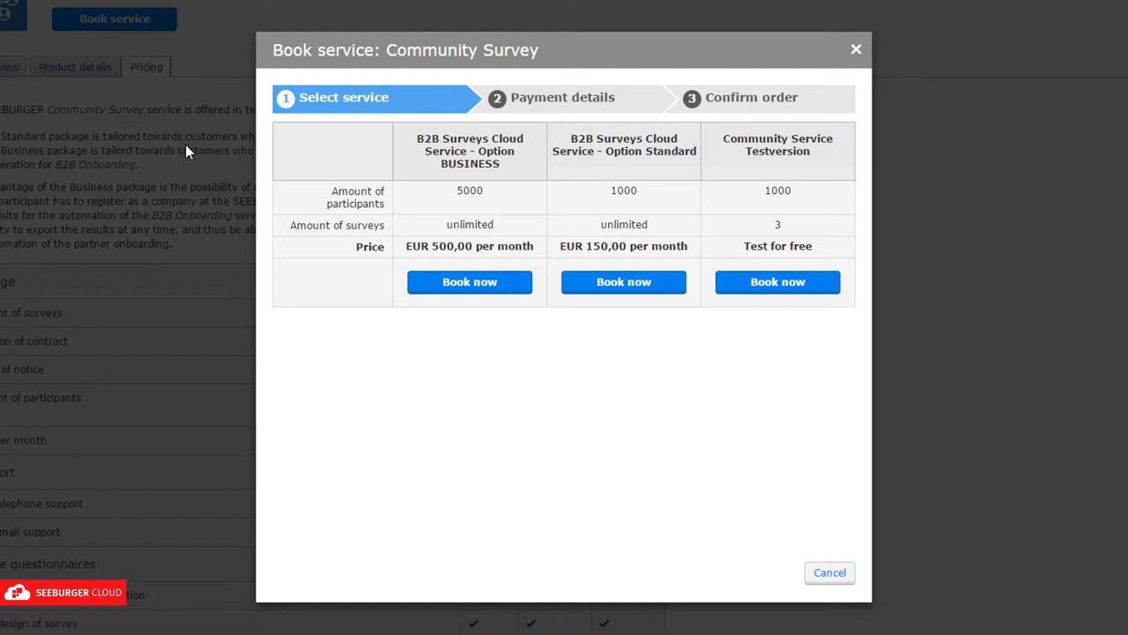
{"action": "mouse_move", "coordinate": [469, 282]}
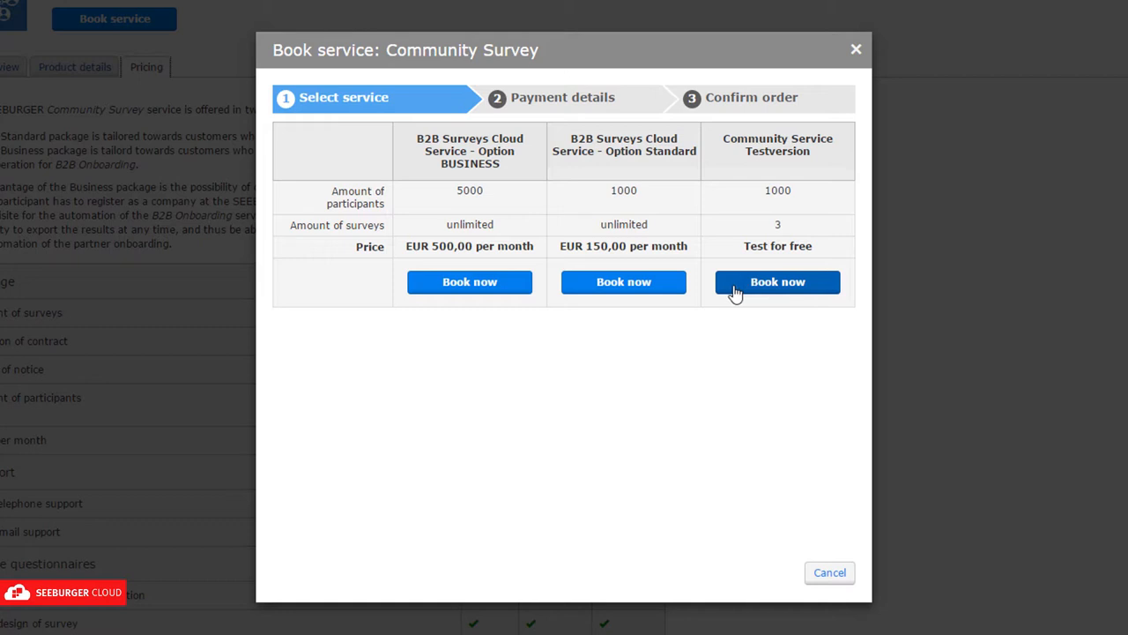
{"action": "mouse_move", "coordinate": [624, 282]}
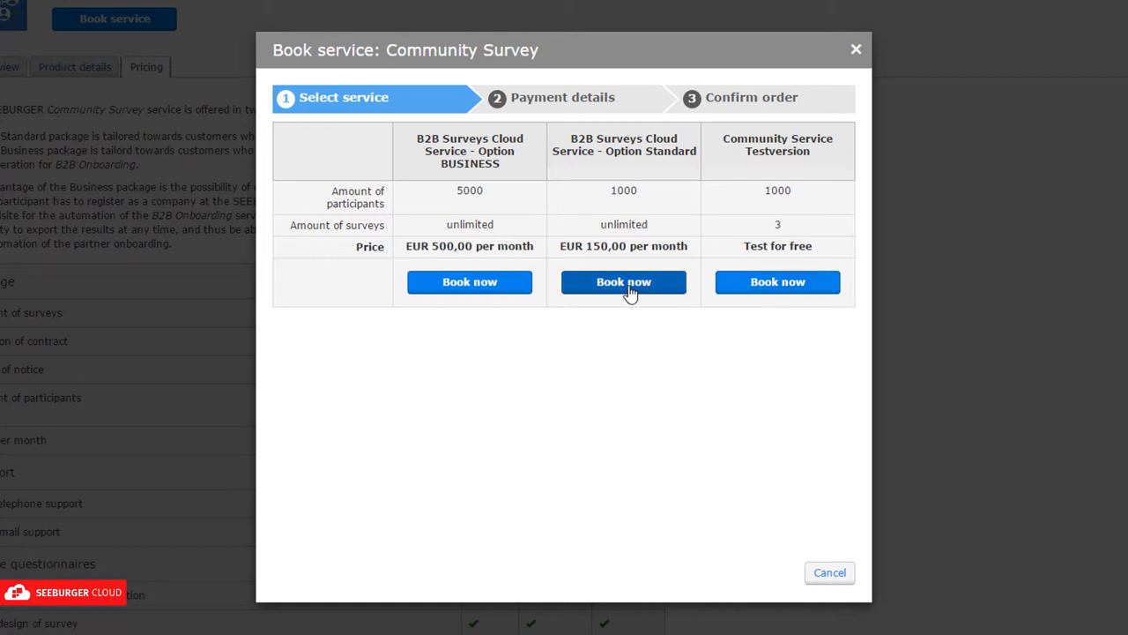
{"action": "left_click", "coordinate": [624, 282]}
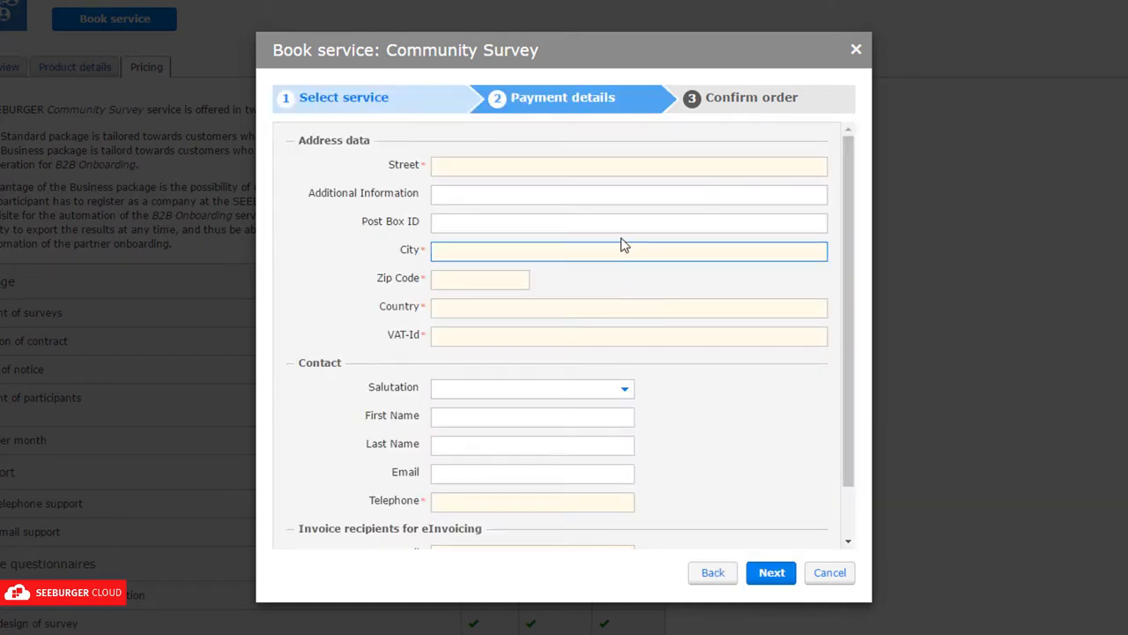
{"action": "left_click", "coordinate": [627, 166]}
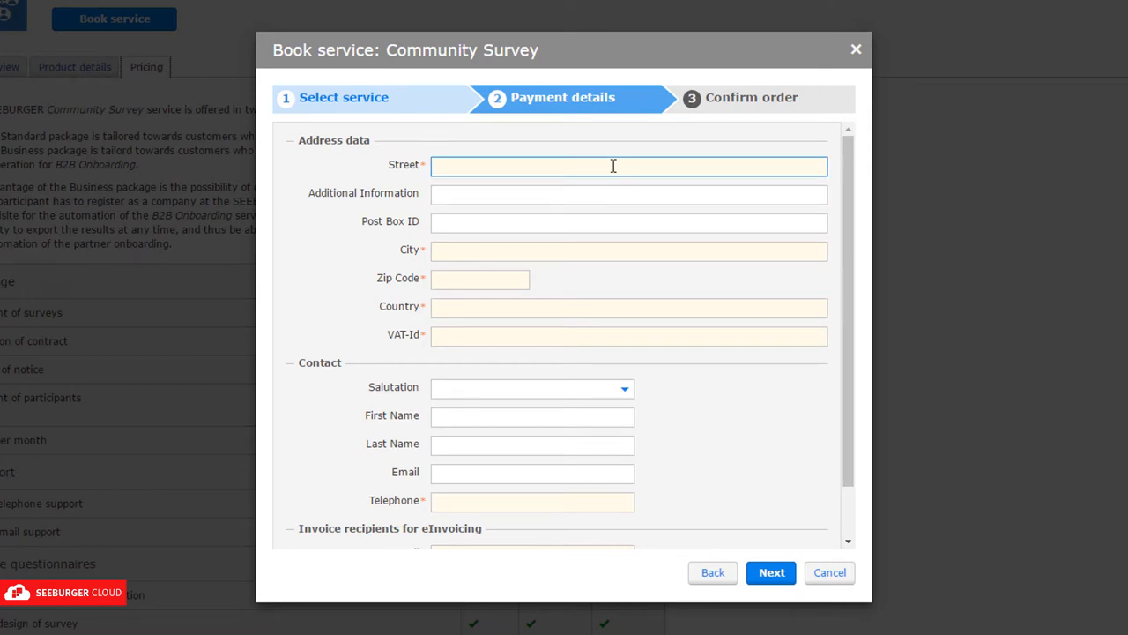
{"action": "type", "text": "Sample Street 12"}
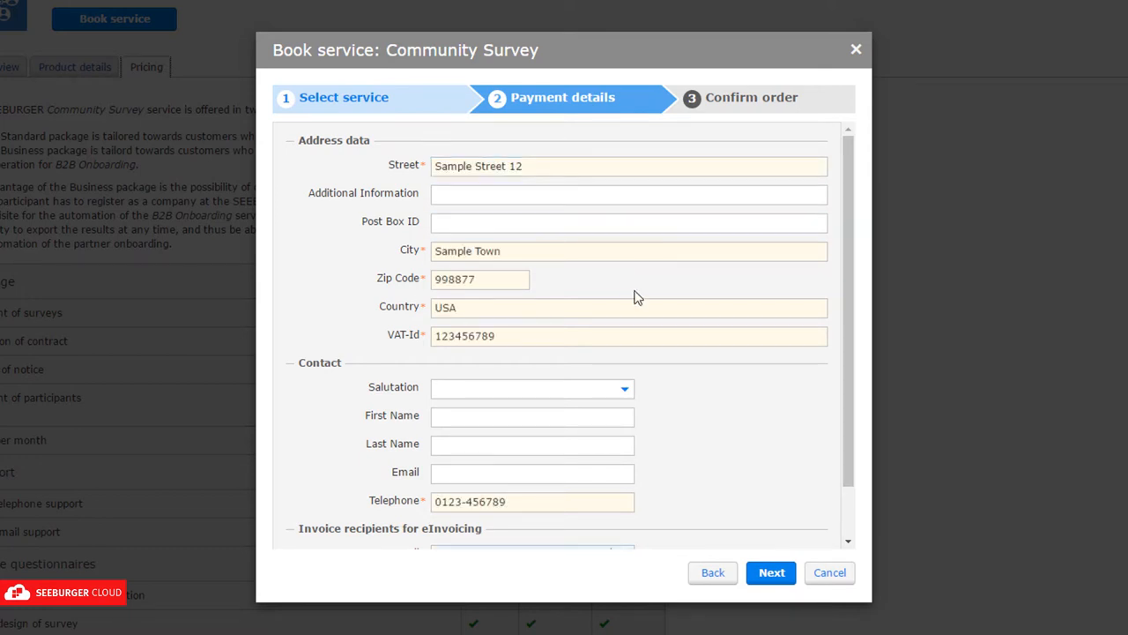
- Accept the sales conditions and service specification and finish the Standard package order
{"action": "left_click", "coordinate": [770, 571]}
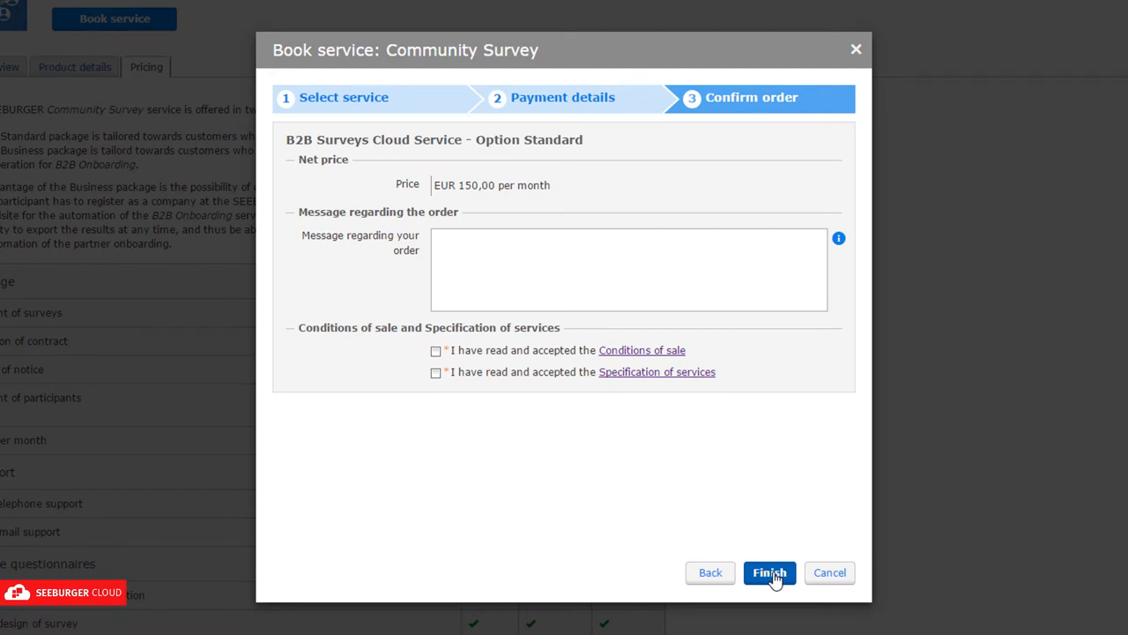
{"action": "mouse_move", "coordinate": [772, 539]}
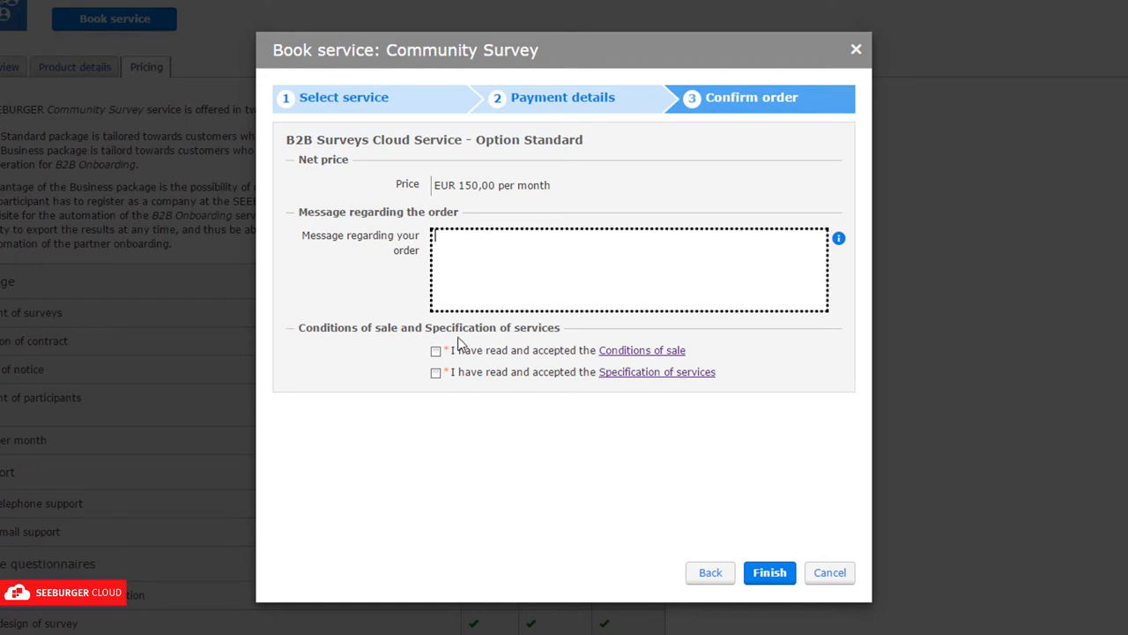
{"action": "left_click", "coordinate": [436, 349]}
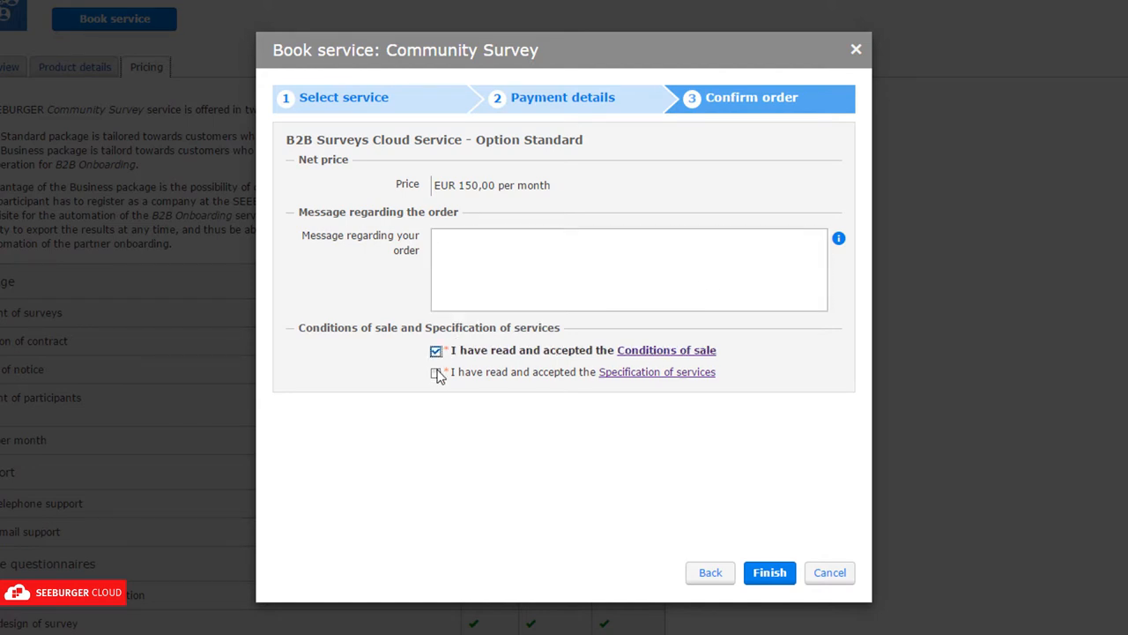
{"action": "left_click", "coordinate": [436, 370]}
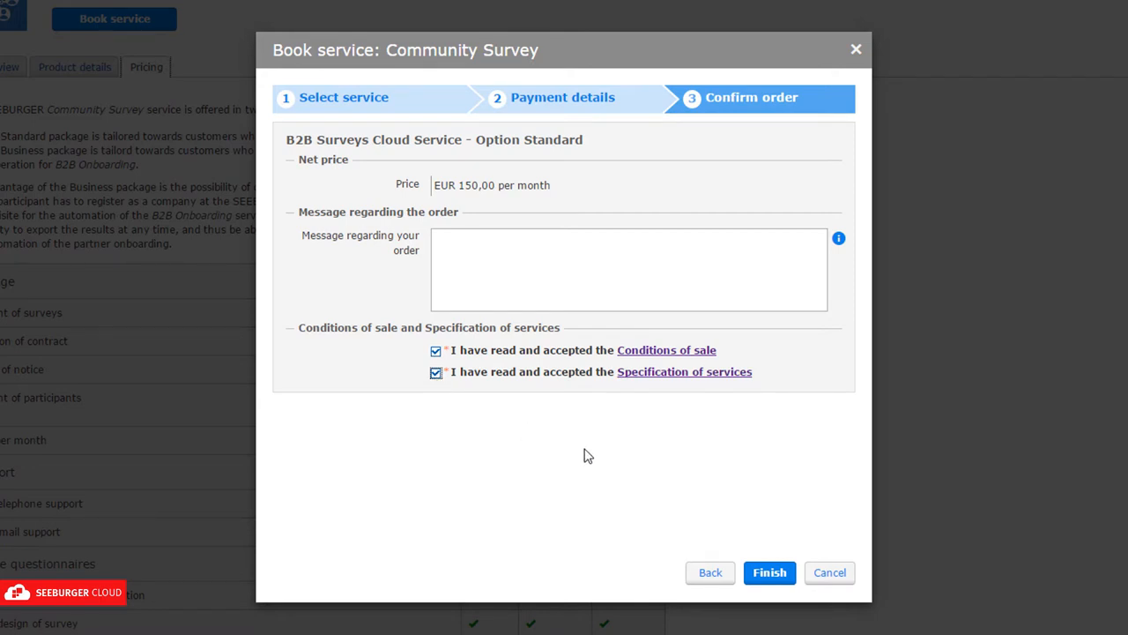
{"action": "mouse_move", "coordinate": [768, 571]}
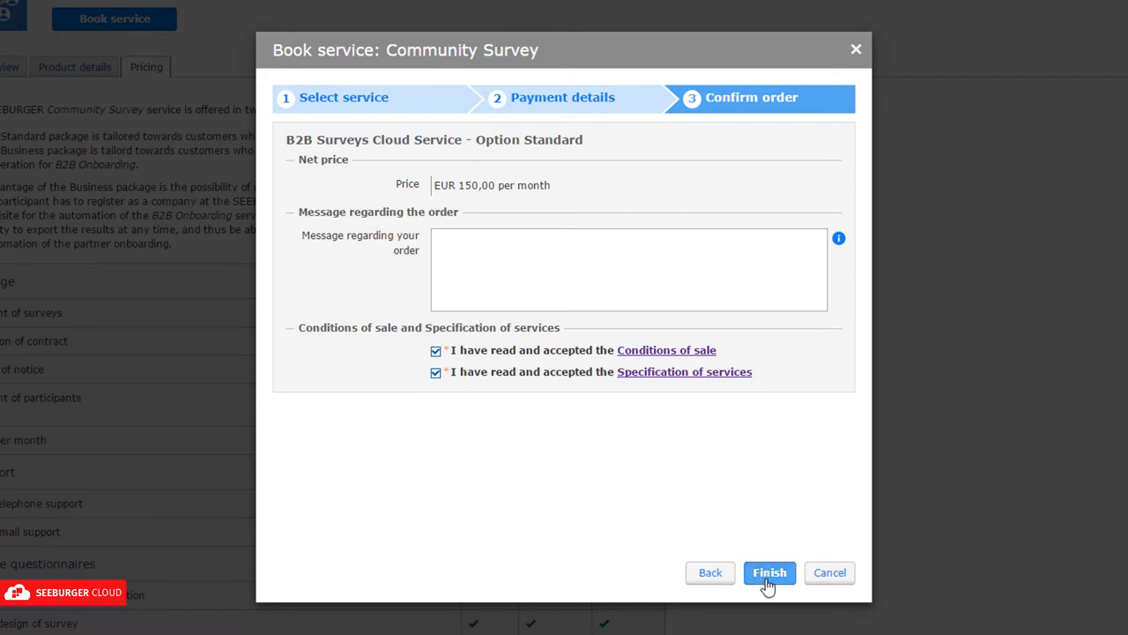
{"action": "left_click", "coordinate": [768, 571]}
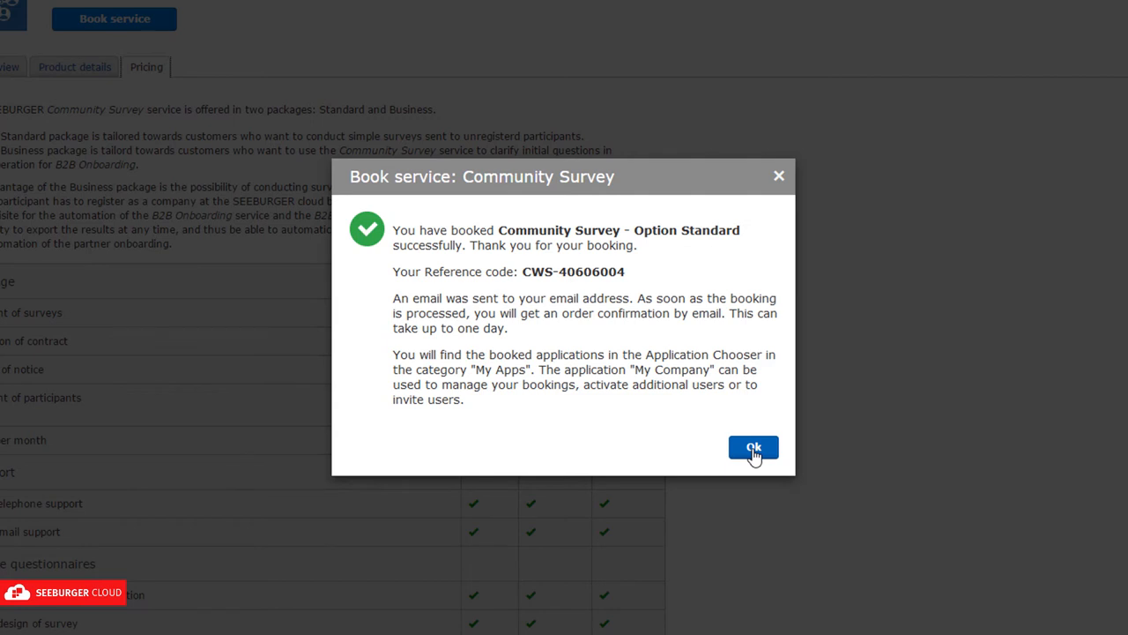
- Dismiss the booking confirmation and show Community Survey listed under My Apps
{"action": "left_click", "coordinate": [752, 447]}
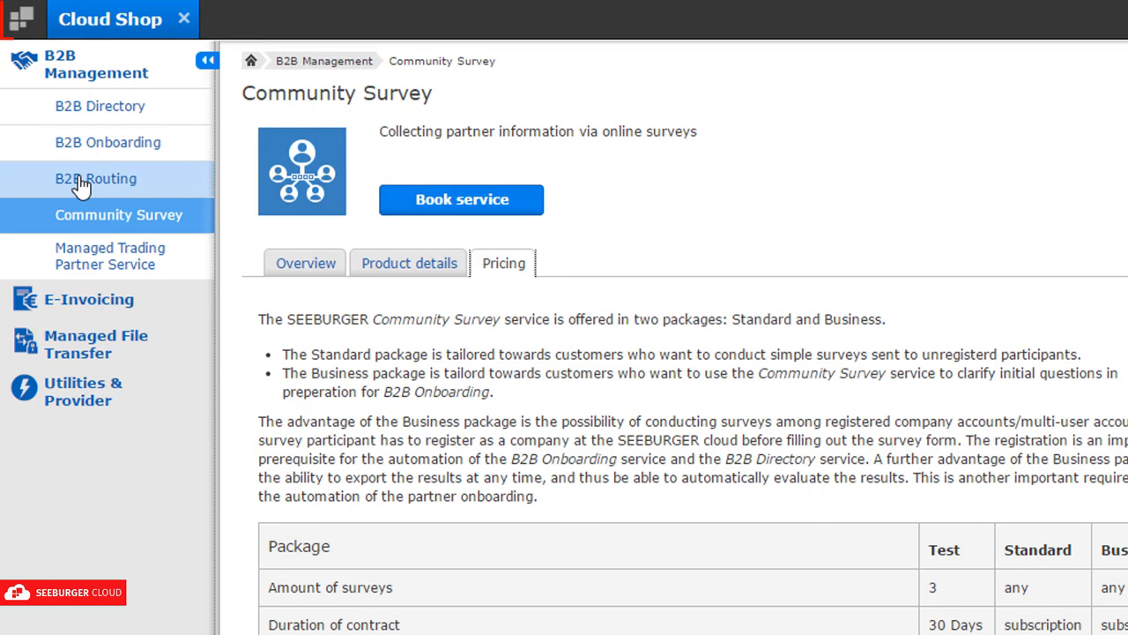
{"action": "left_click", "coordinate": [21, 20]}
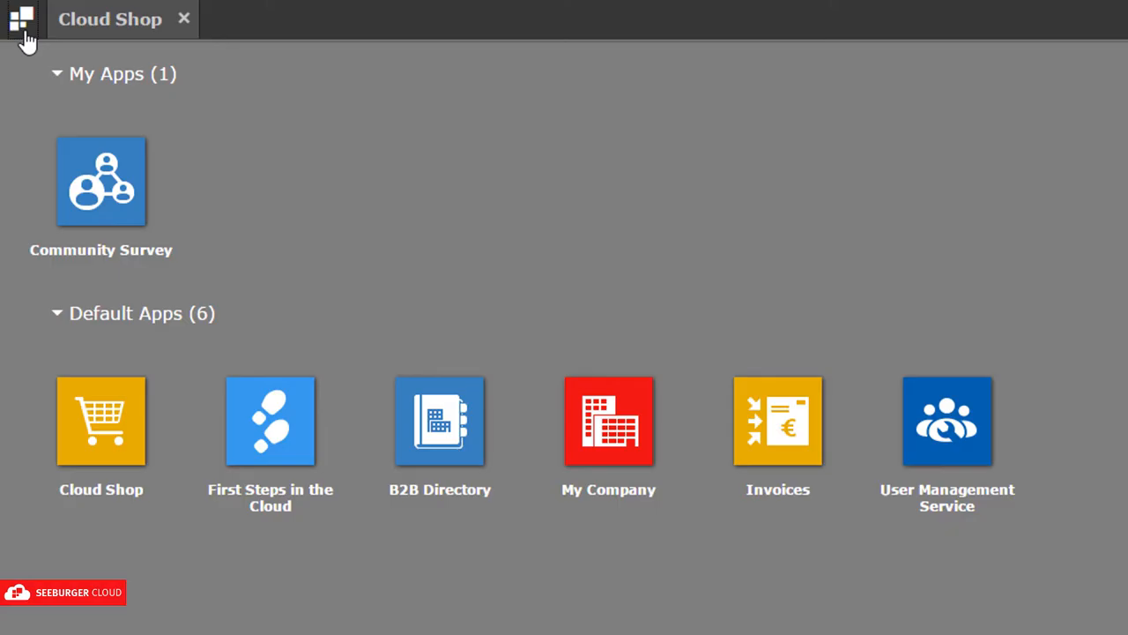
{"action": "left_click", "coordinate": [100, 180]}
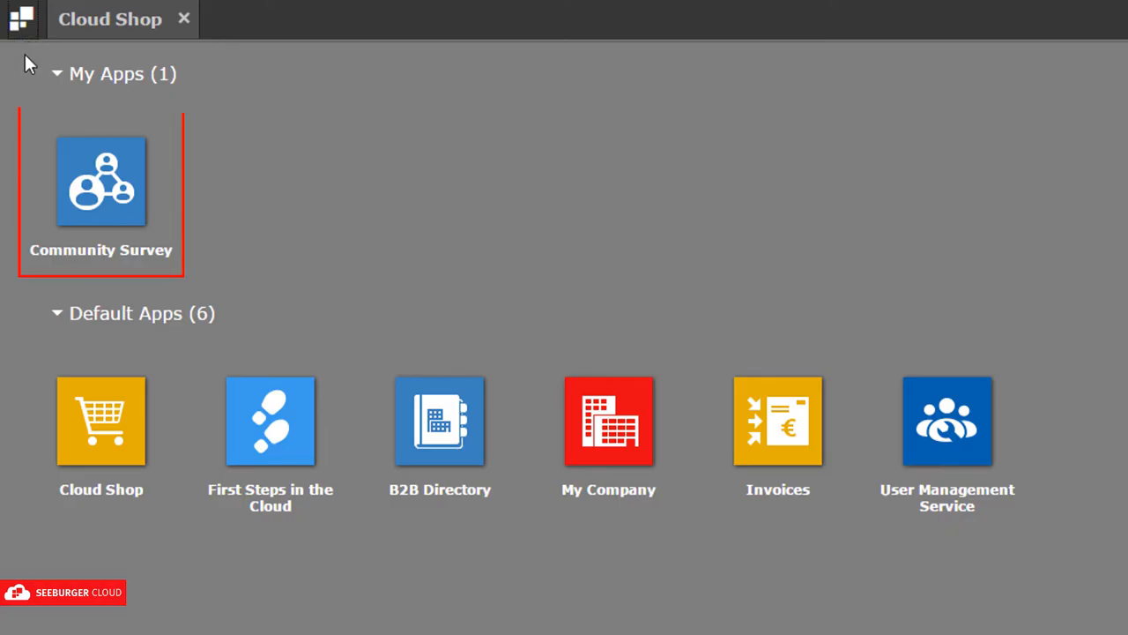
{"action": "mouse_move", "coordinate": [101, 181]}
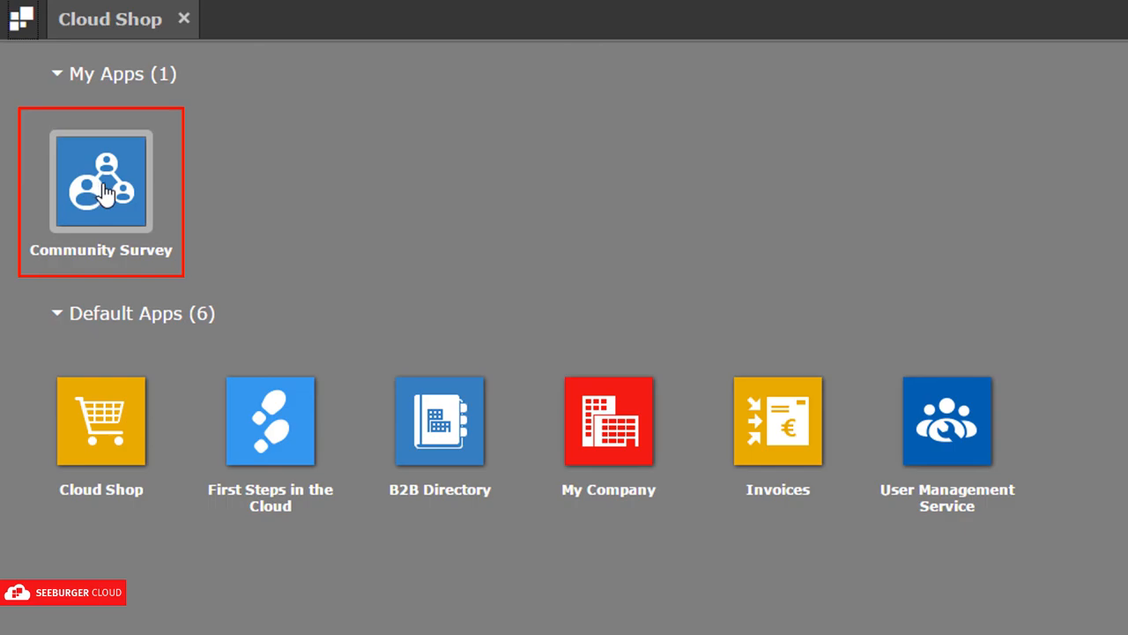